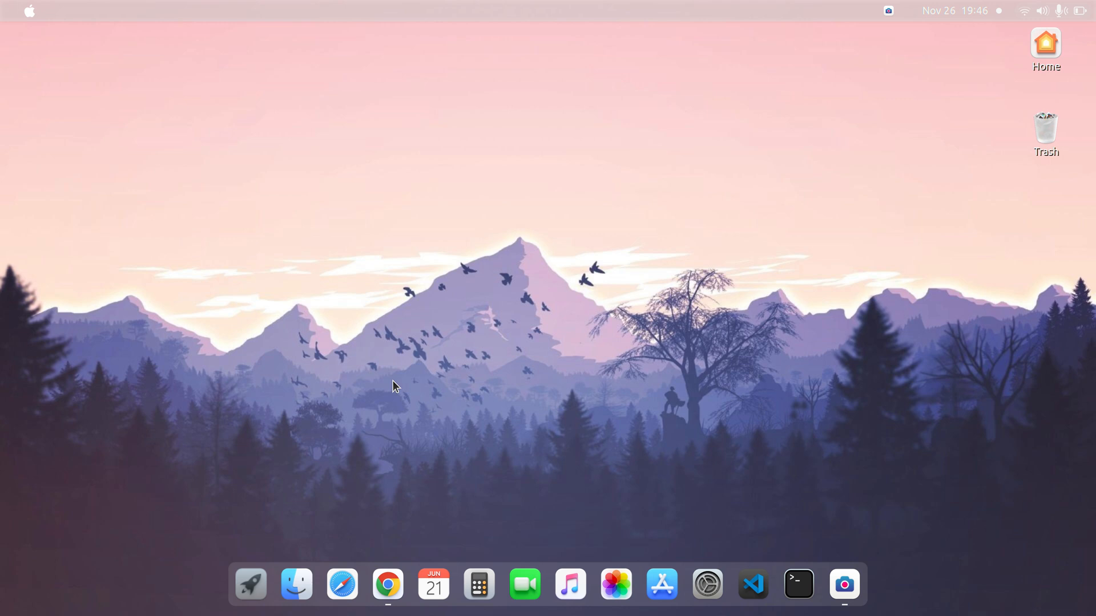
pyautogui.moveTo(393, 465)
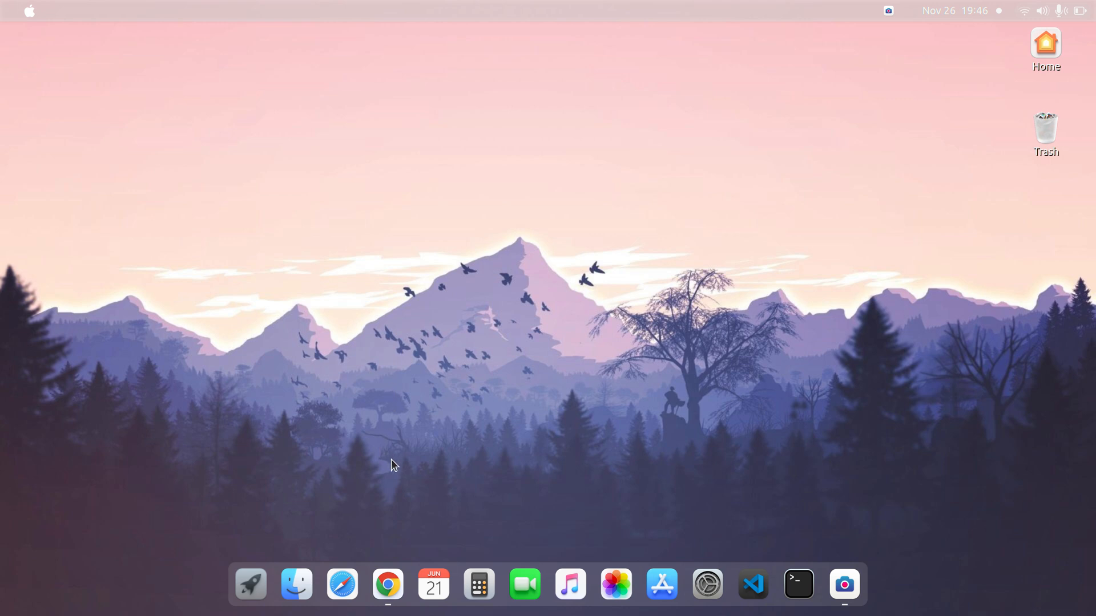
pyautogui.moveTo(387, 584)
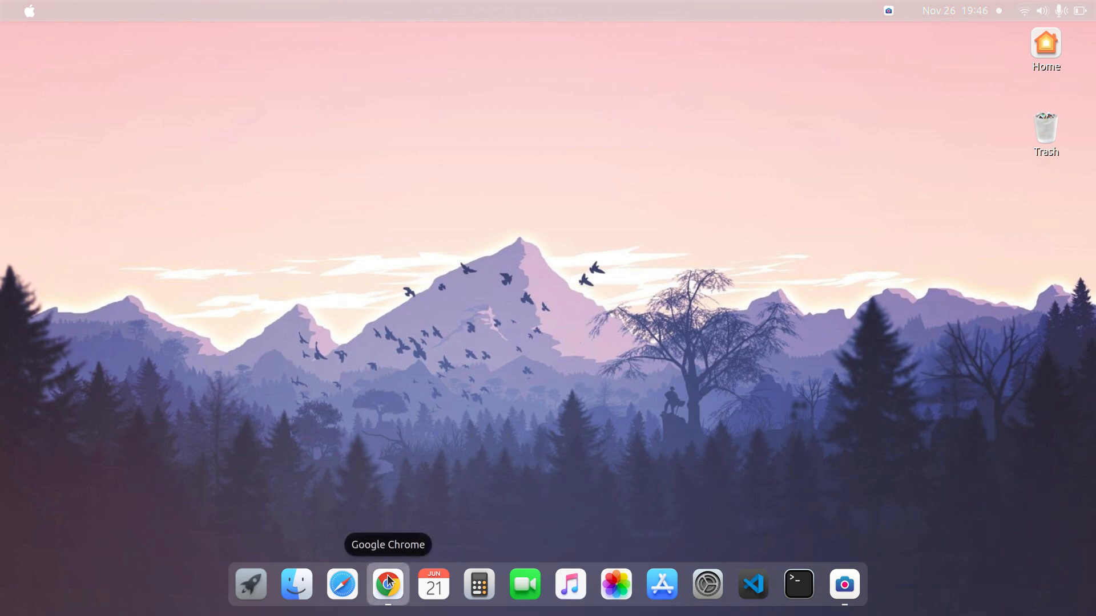
# Start downloading the Popcorn Time 4.4 Linux zip from the site and dismiss the VPN advert
pyautogui.click(387, 585)
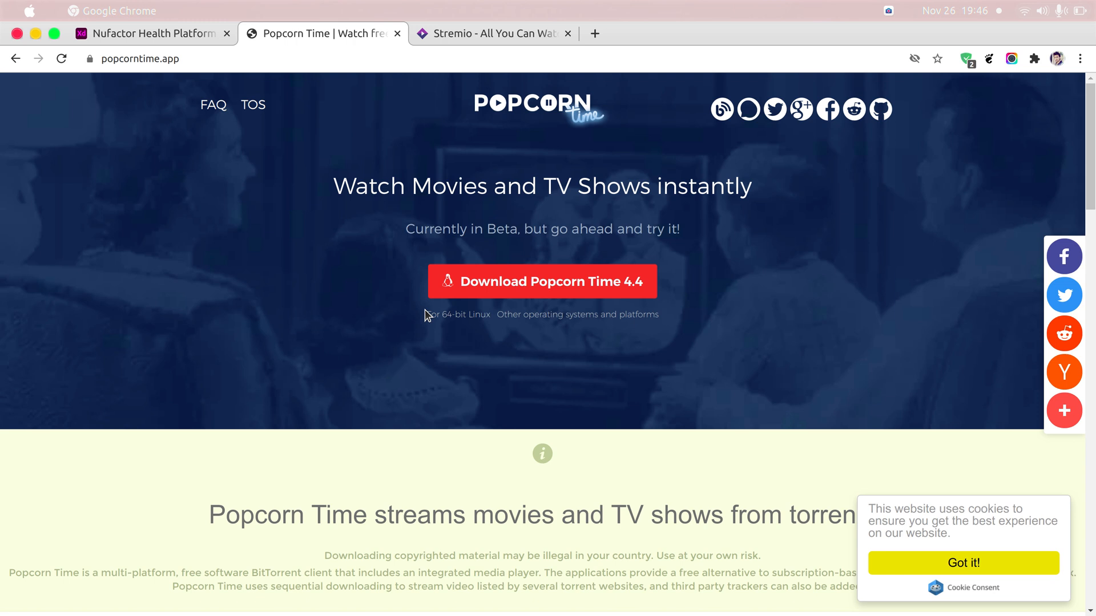
pyautogui.moveTo(444, 268)
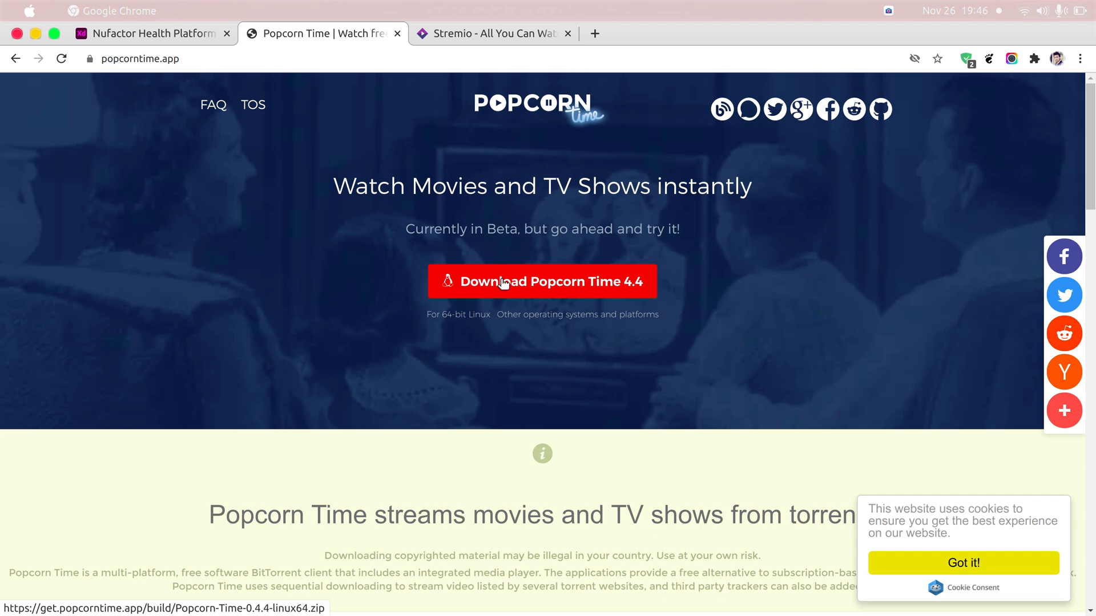
pyautogui.click(543, 281)
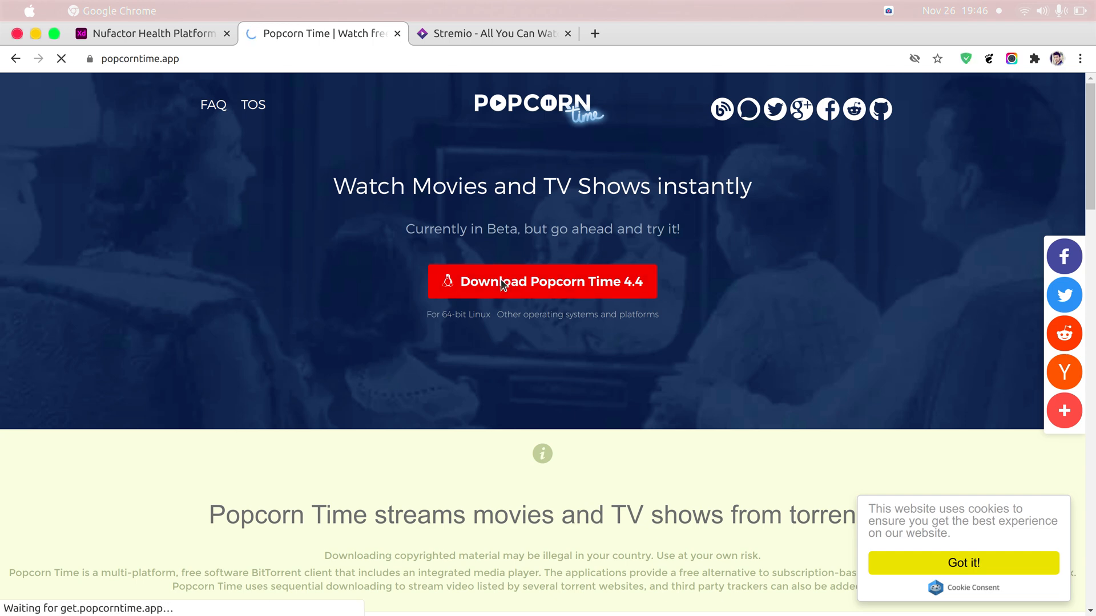
pyautogui.click(541, 282)
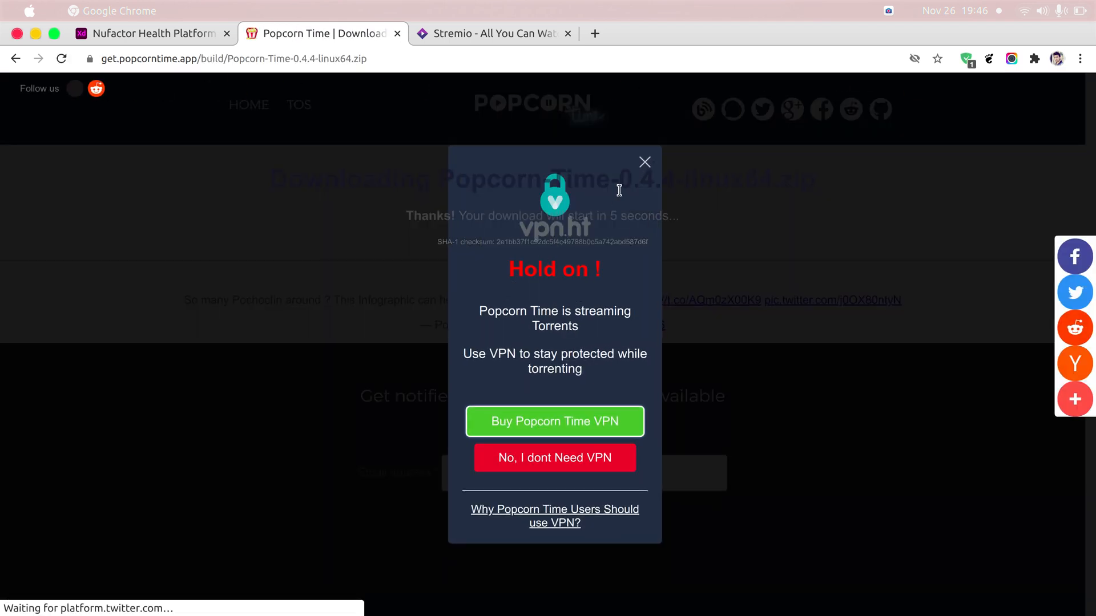
pyautogui.click(644, 161)
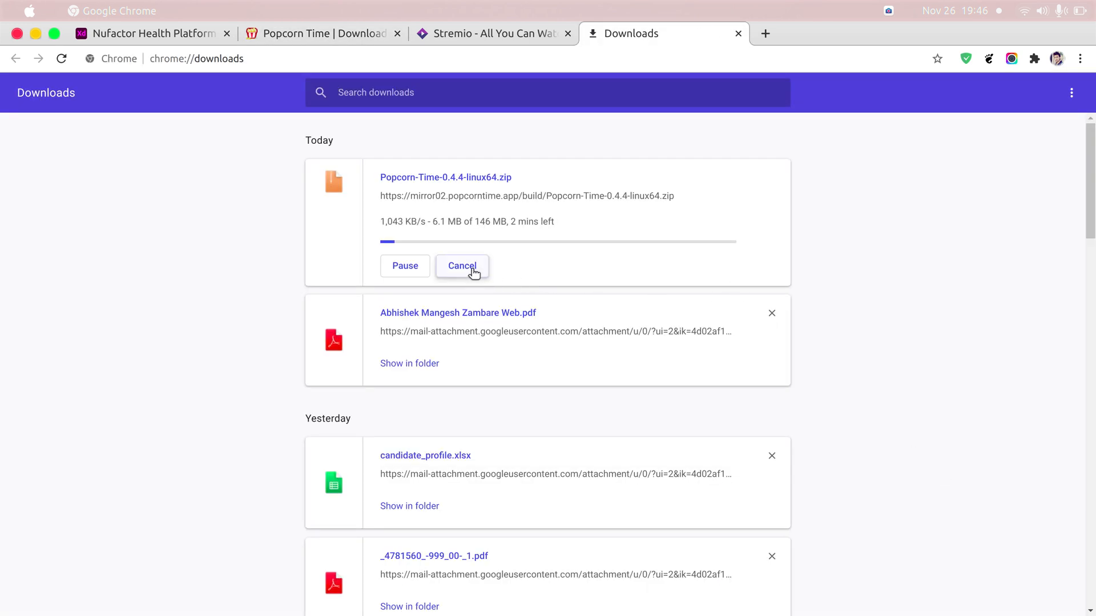
# Cancel the zip download, remove it from the list and return to the download page
pyautogui.click(462, 266)
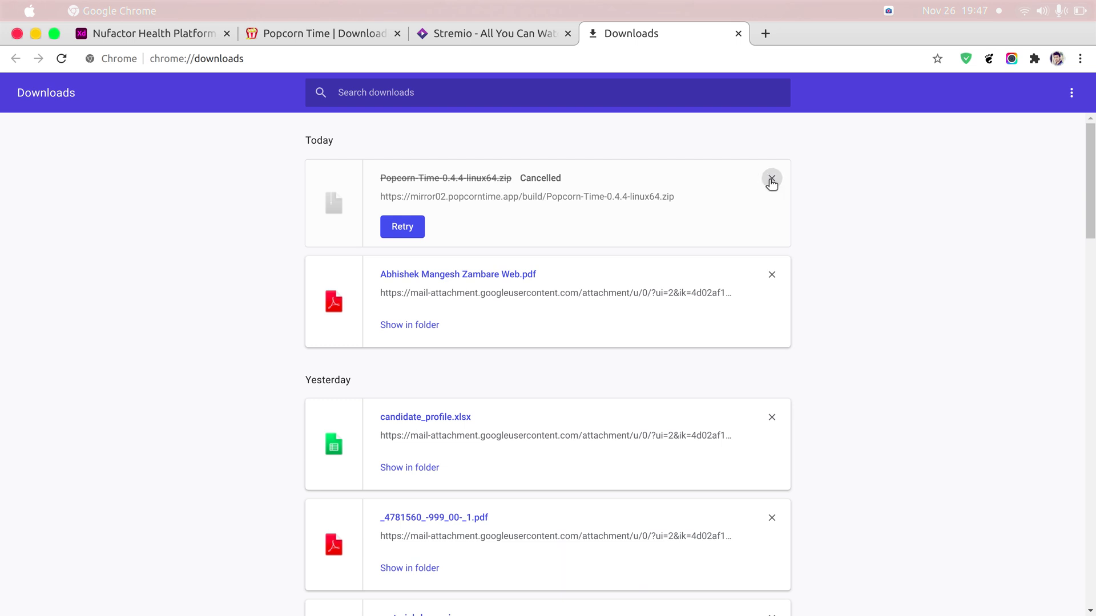
pyautogui.click(772, 180)
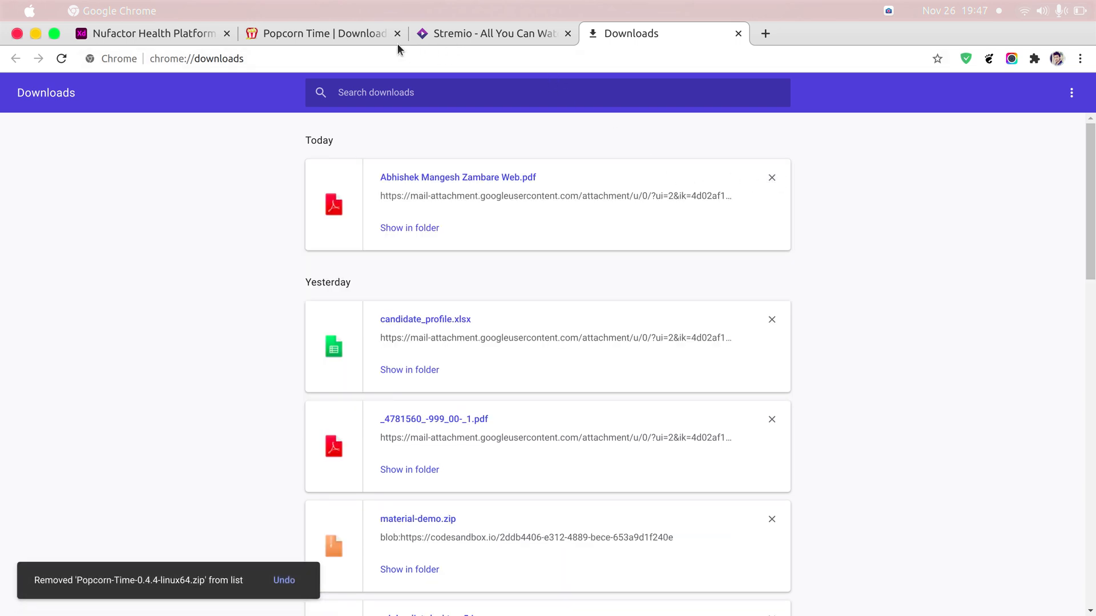
pyautogui.click(322, 34)
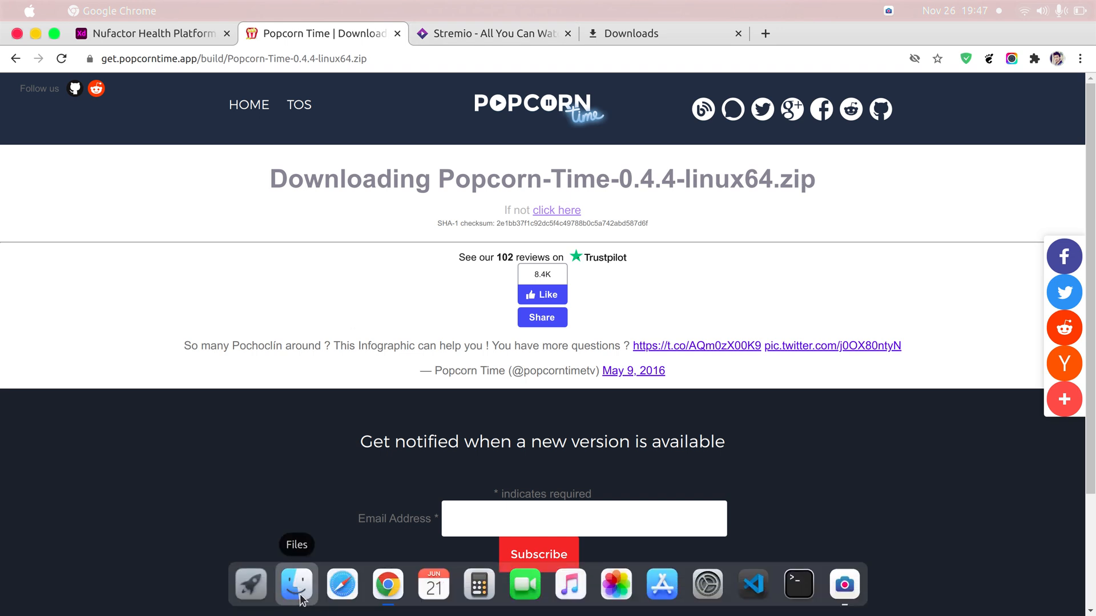
# Browse to the 105 GB Volume and select the Popcorn-Time-0.4.4-linux64.zip archive there
pyautogui.click(297, 584)
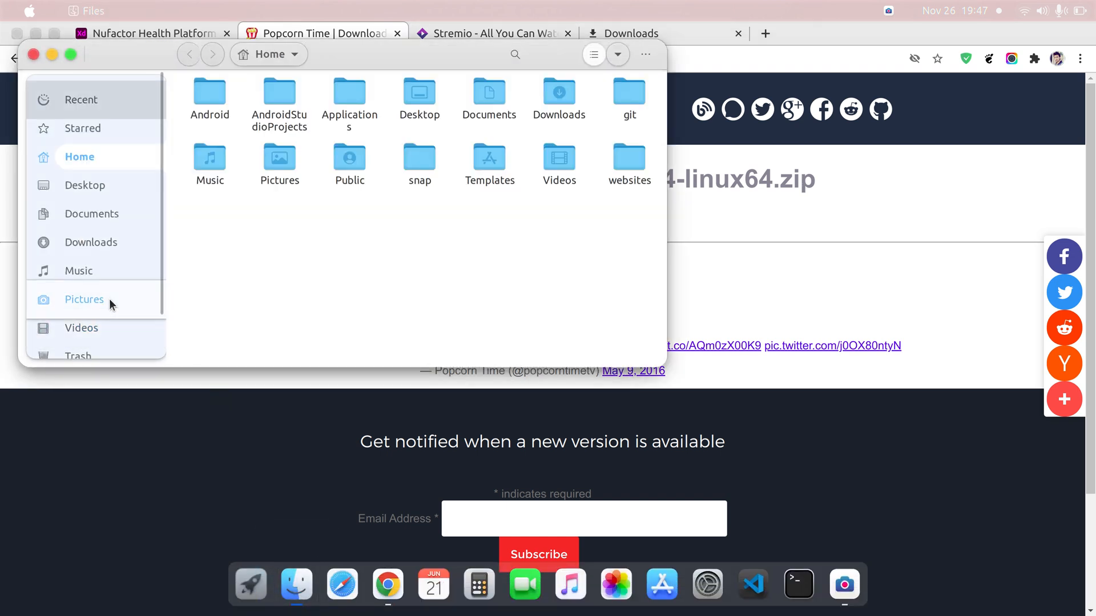
pyautogui.click(105, 336)
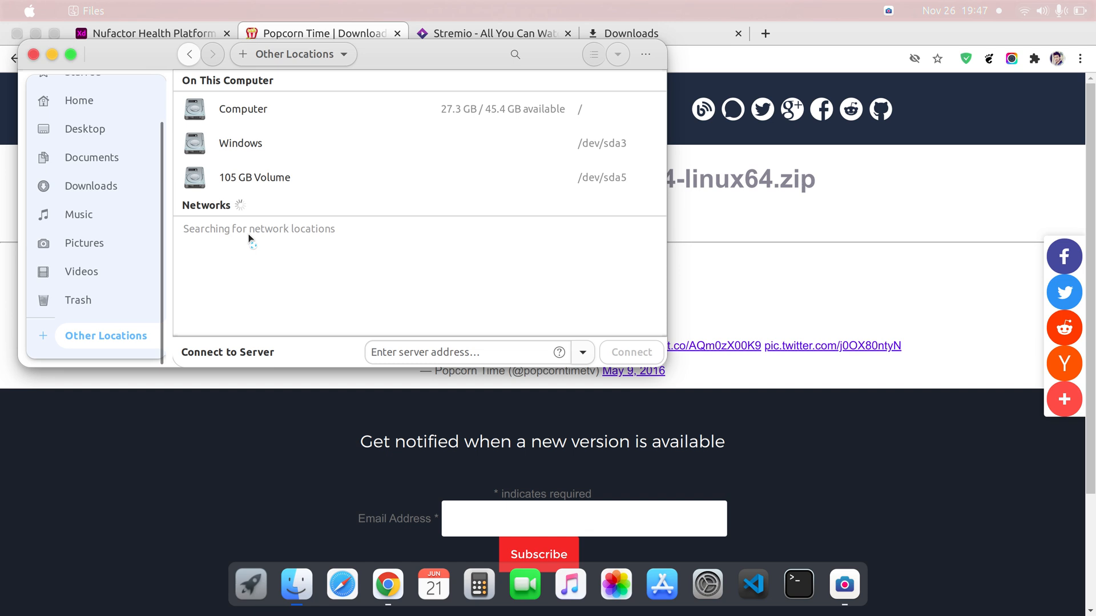
pyautogui.doubleClick(255, 177)
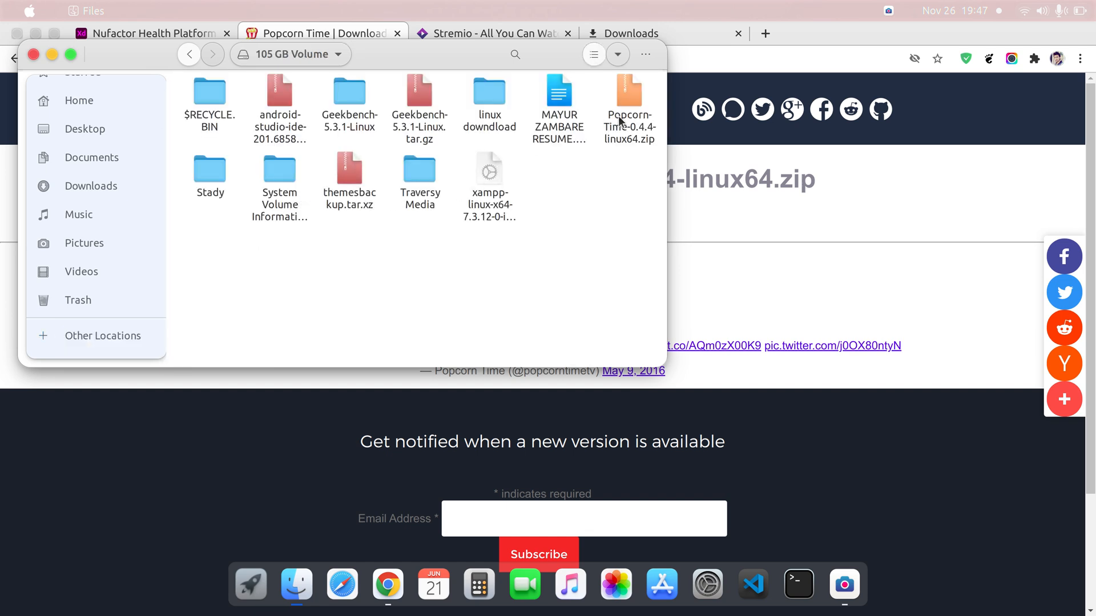
pyautogui.click(628, 109)
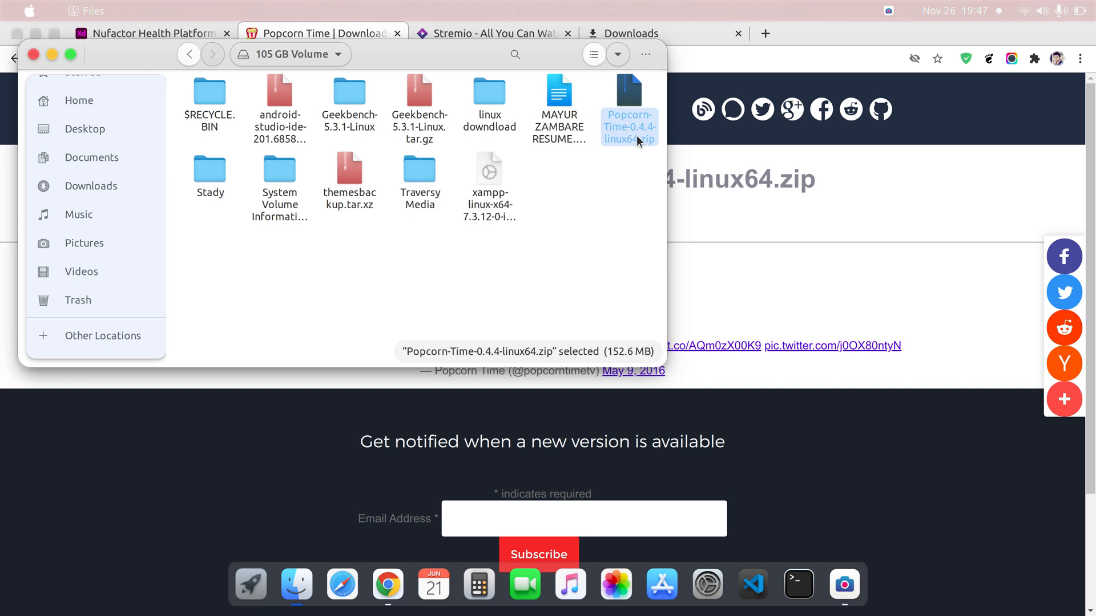
pyautogui.moveTo(634, 136)
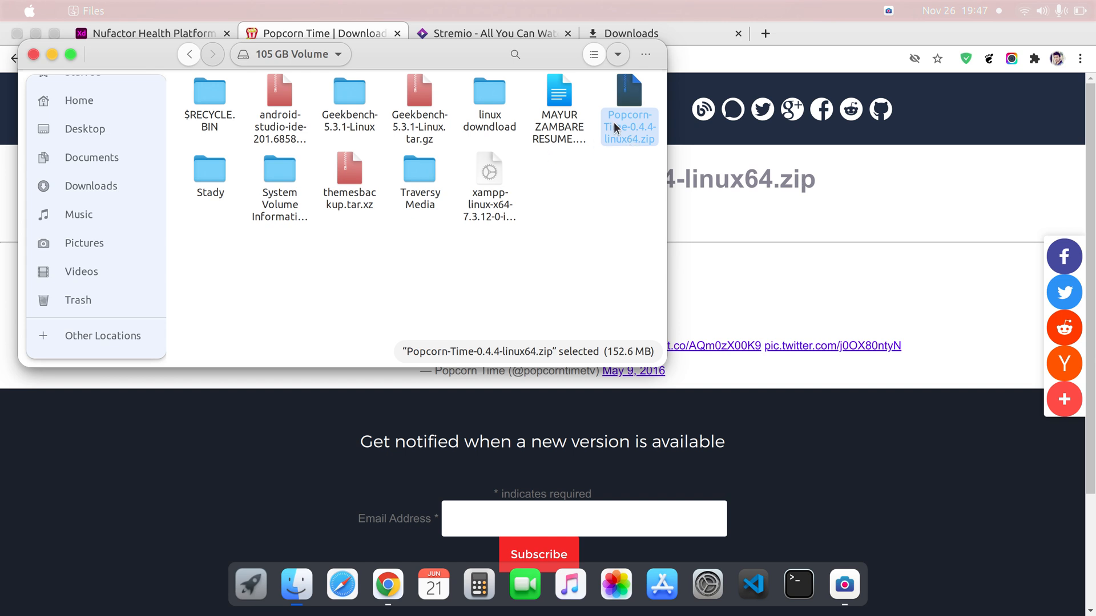
pyautogui.rightClick(627, 105)
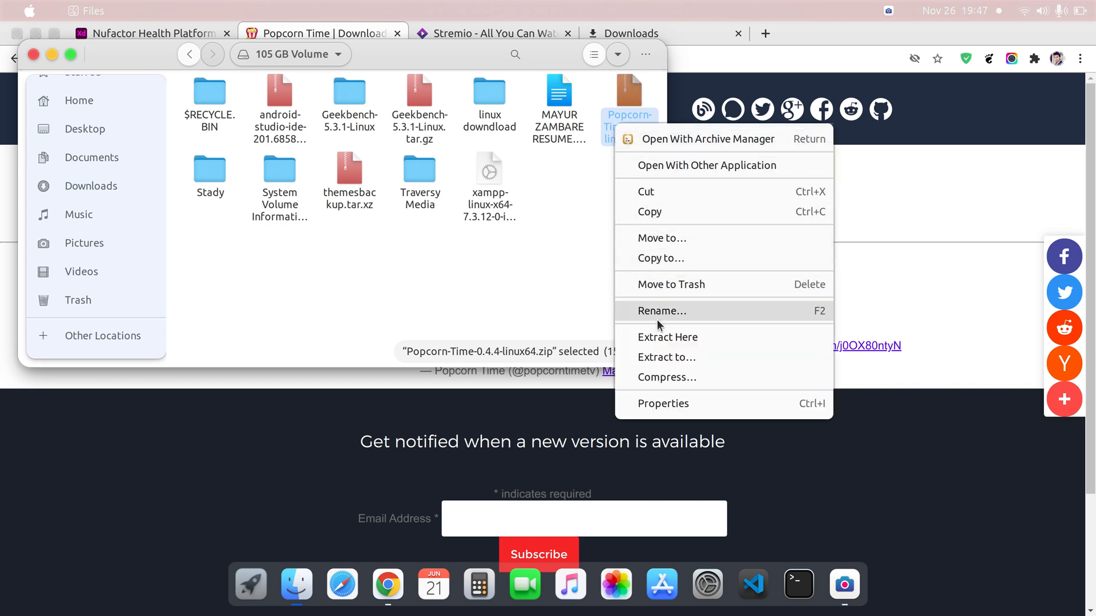
pyautogui.moveTo(539, 319)
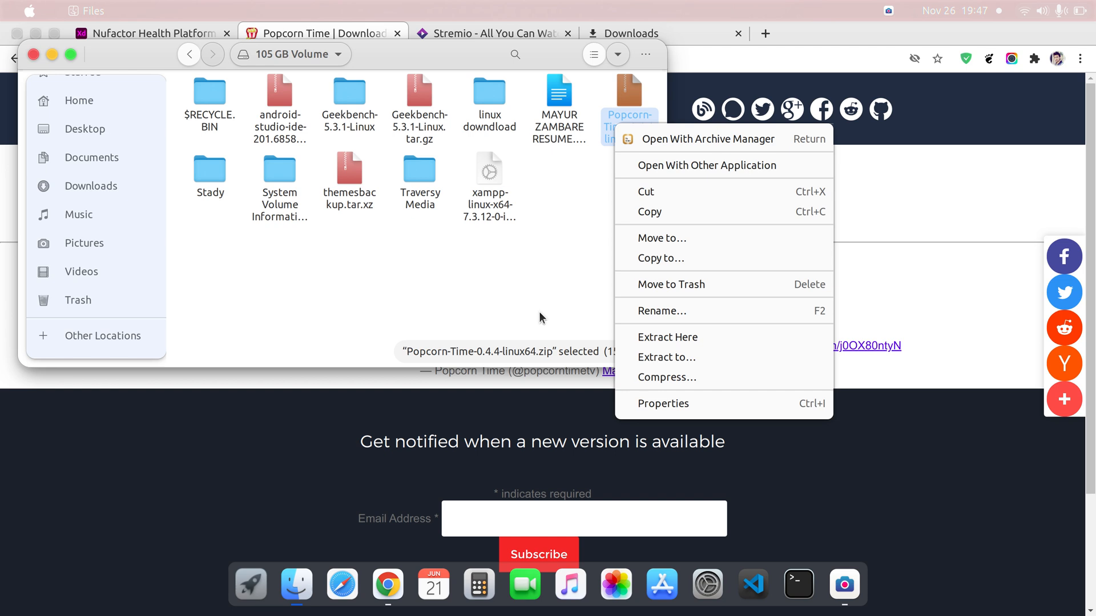
pyautogui.click(537, 319)
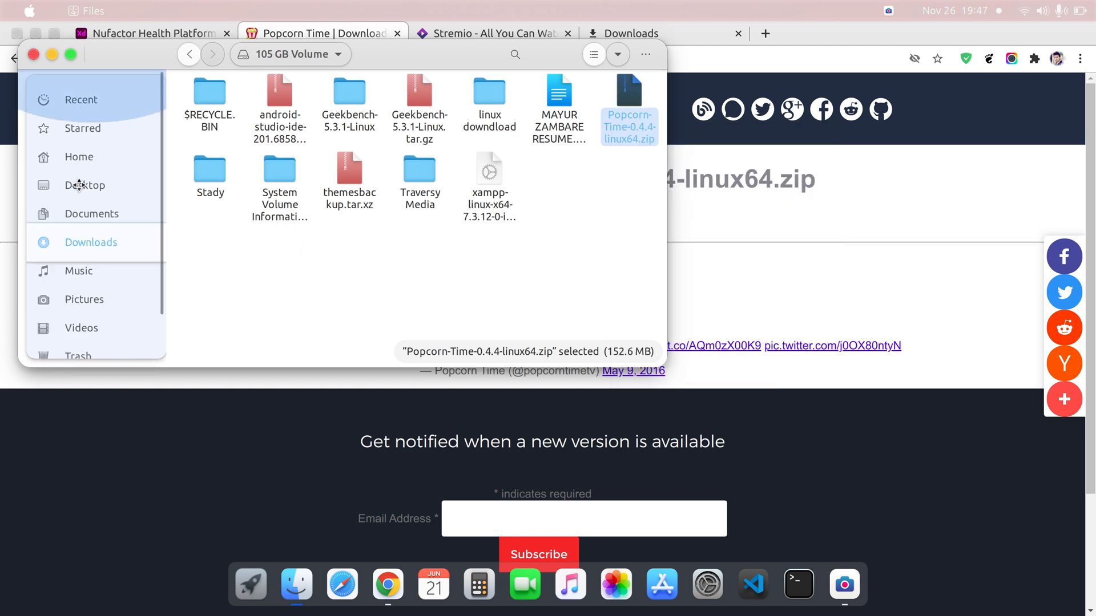
# Go to Home > Applications > Popcorn-Time-0.4.4-linux64 and bring up the folder's actions
pyautogui.click(79, 156)
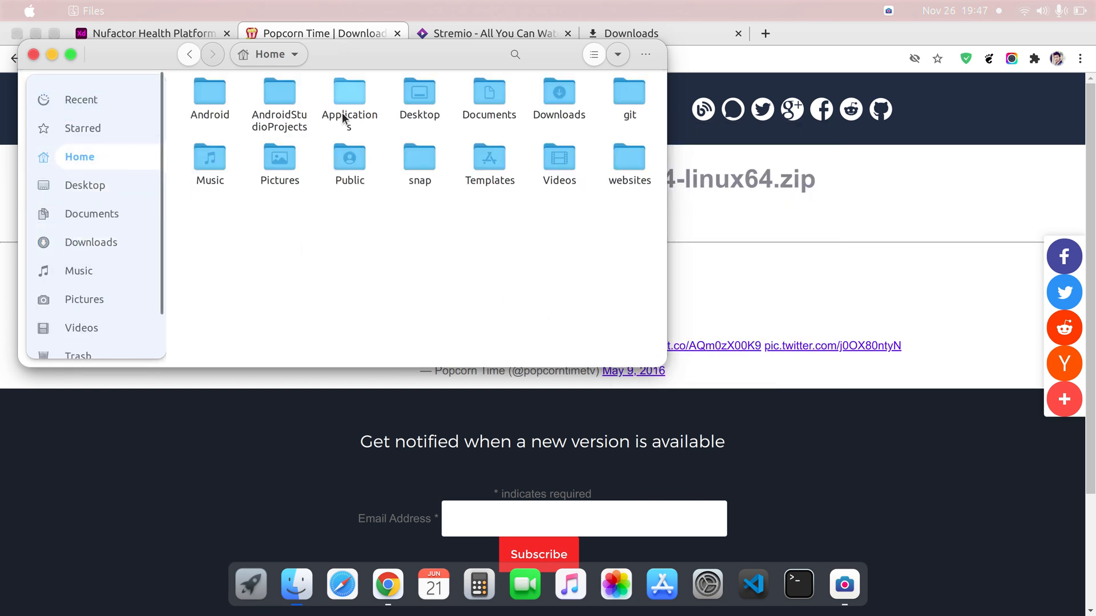
pyautogui.doubleClick(349, 91)
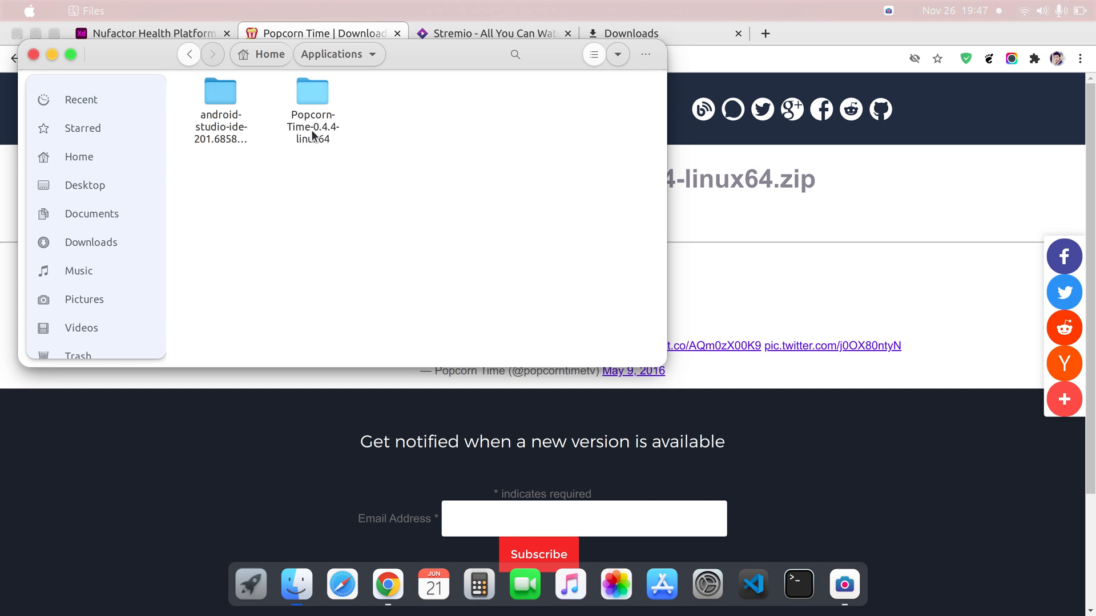
pyautogui.doubleClick(311, 89)
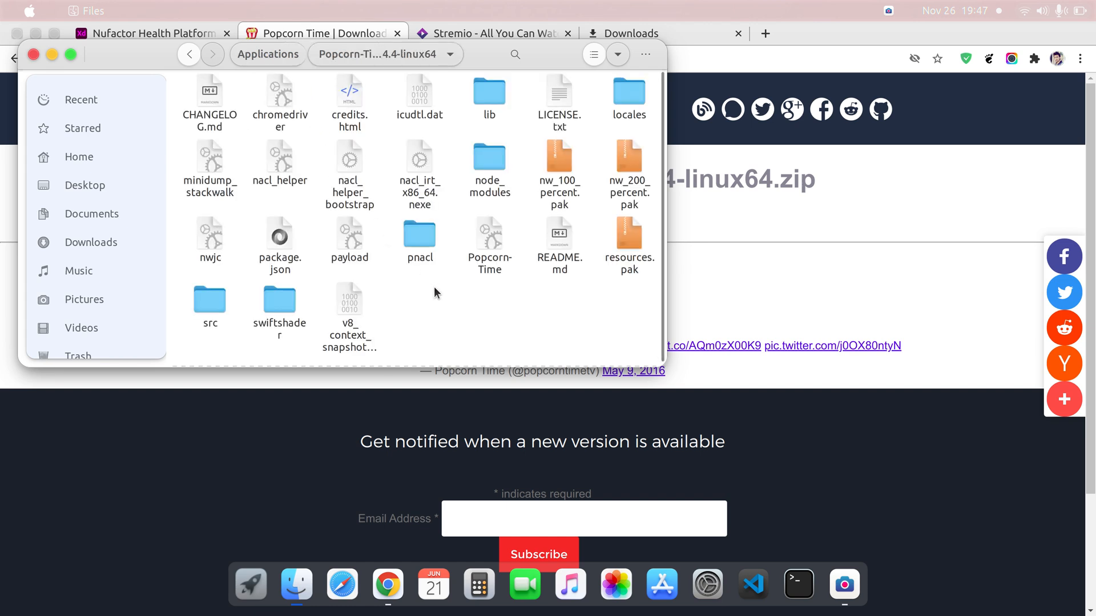
pyautogui.rightClick(433, 293)
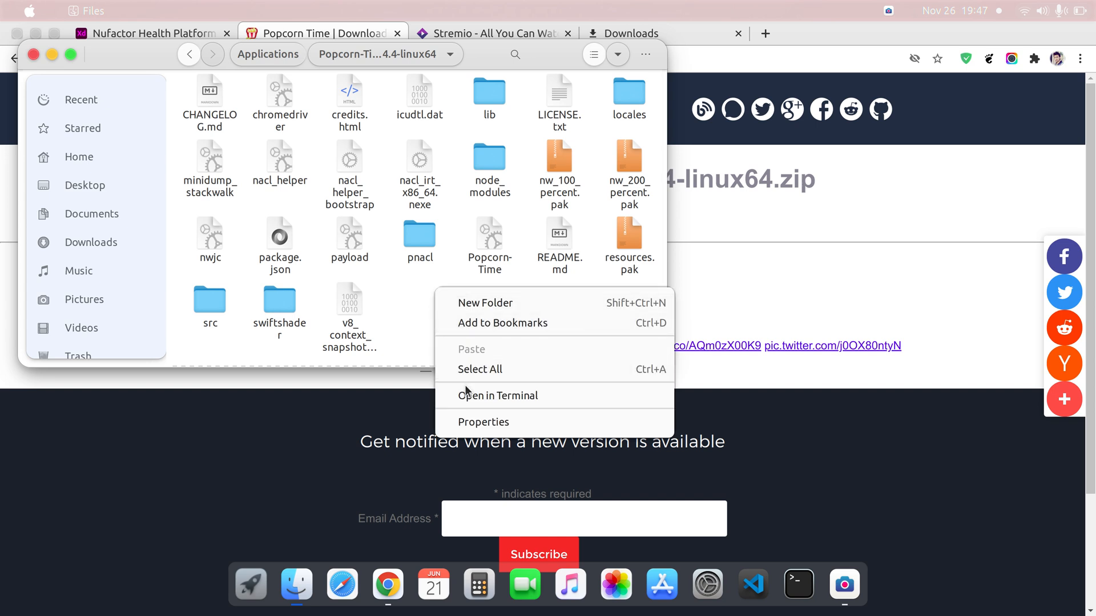
# Launch ./Popcorn-Time from a terminal opened in the extracted folder
pyautogui.click(498, 395)
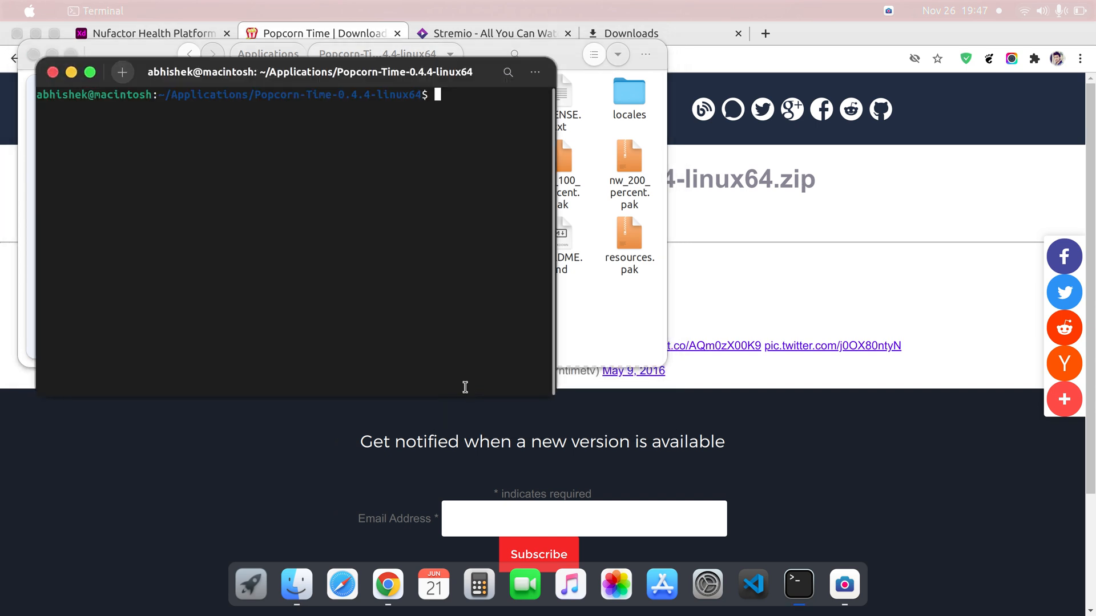
pyautogui.moveTo(424, 232)
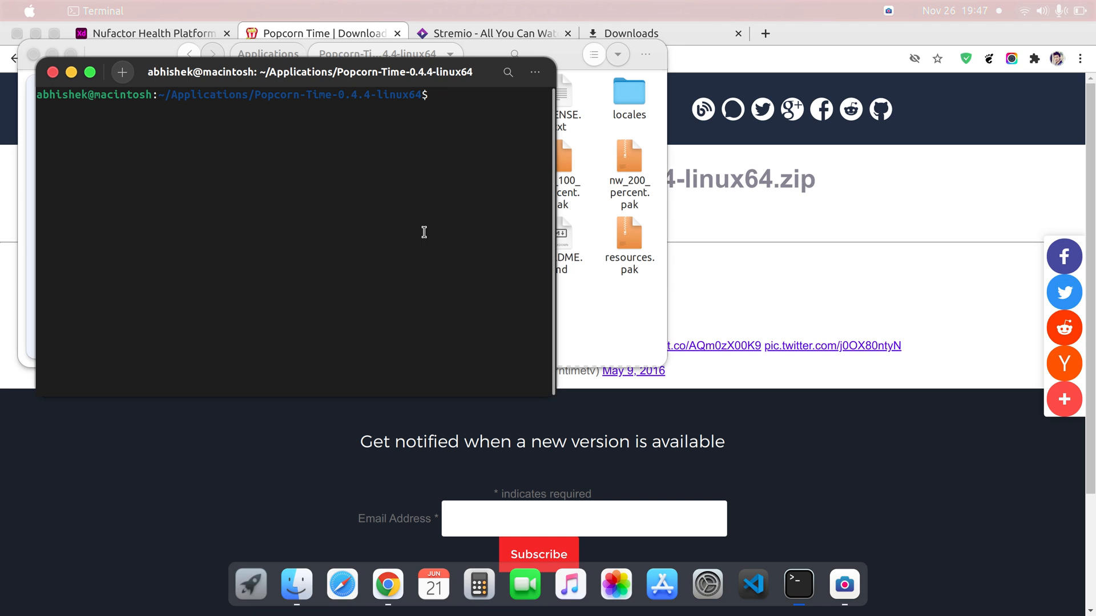
pyautogui.write('./')
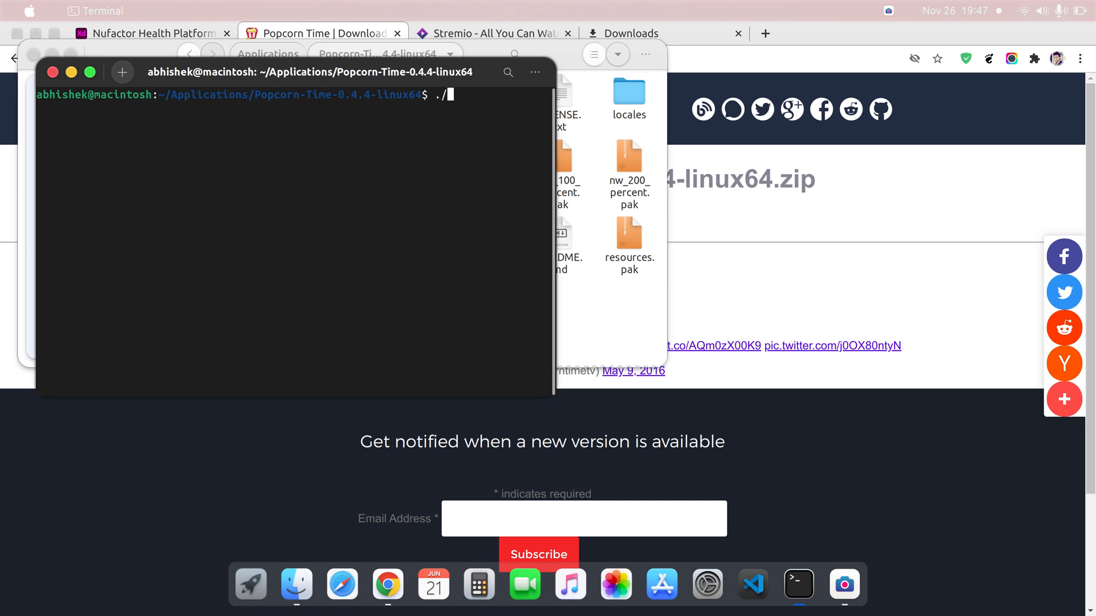
pyautogui.write('p')
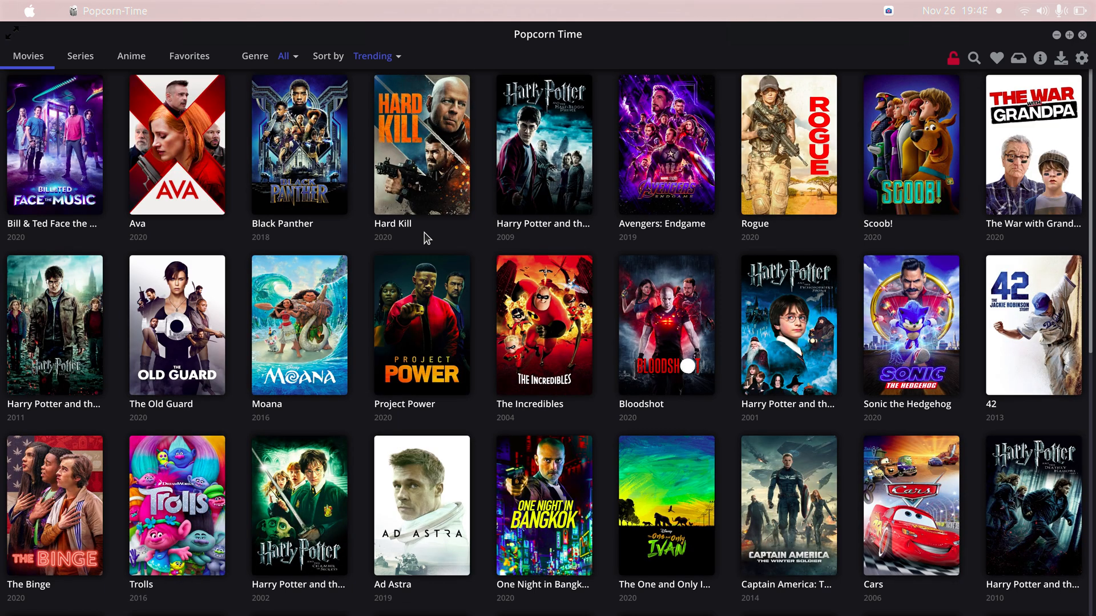
pyautogui.moveTo(422, 161)
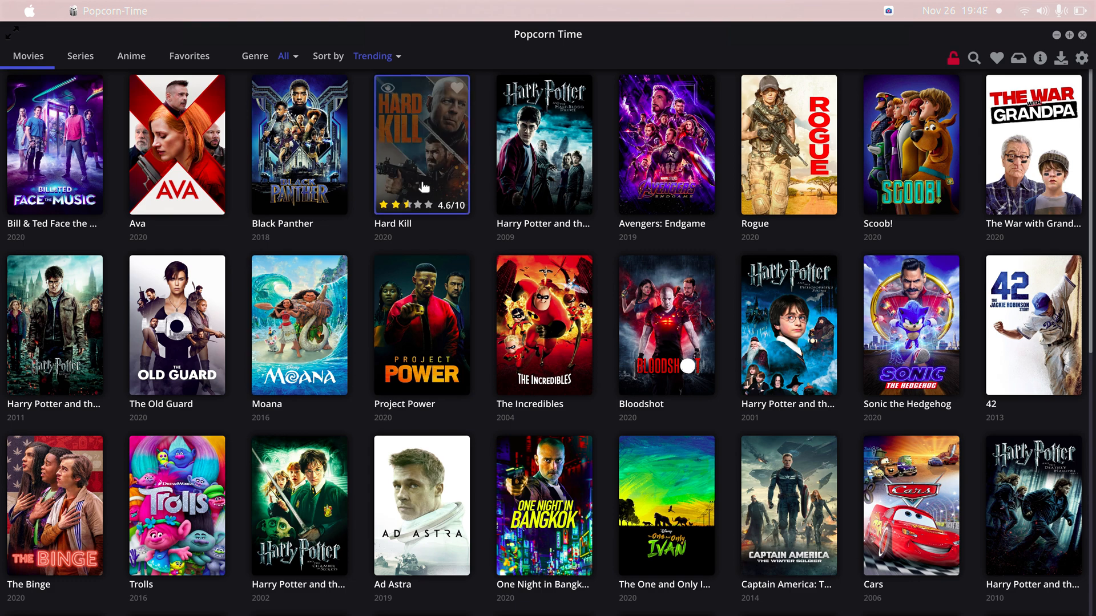
pyautogui.moveTo(395, 194)
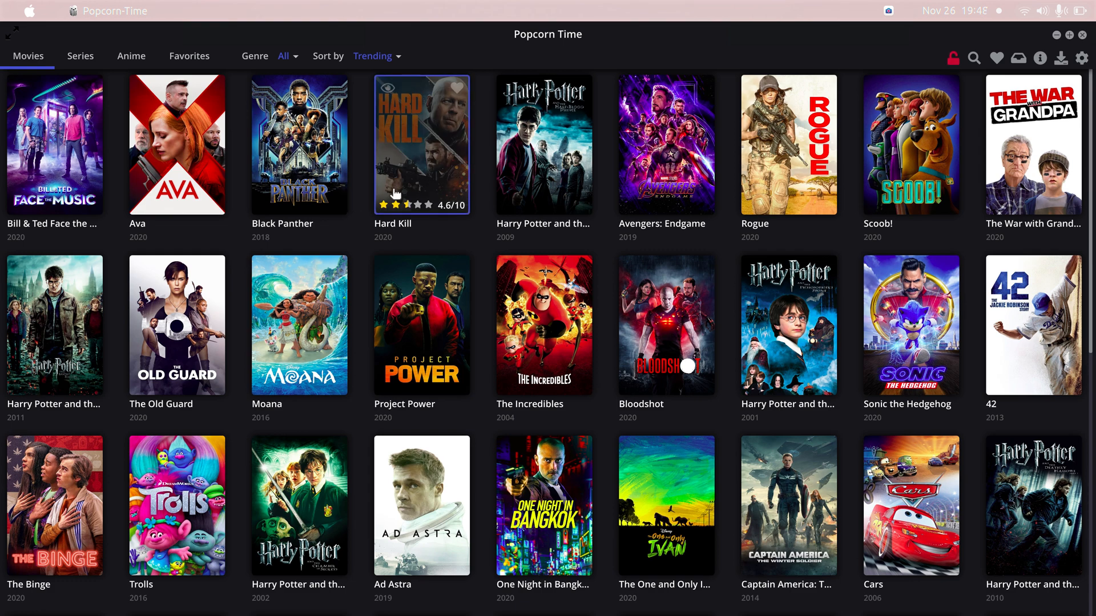
# Sort the Movies catalogue by Popularity instead of Trending and scroll through the titles
pyautogui.scroll(-3)
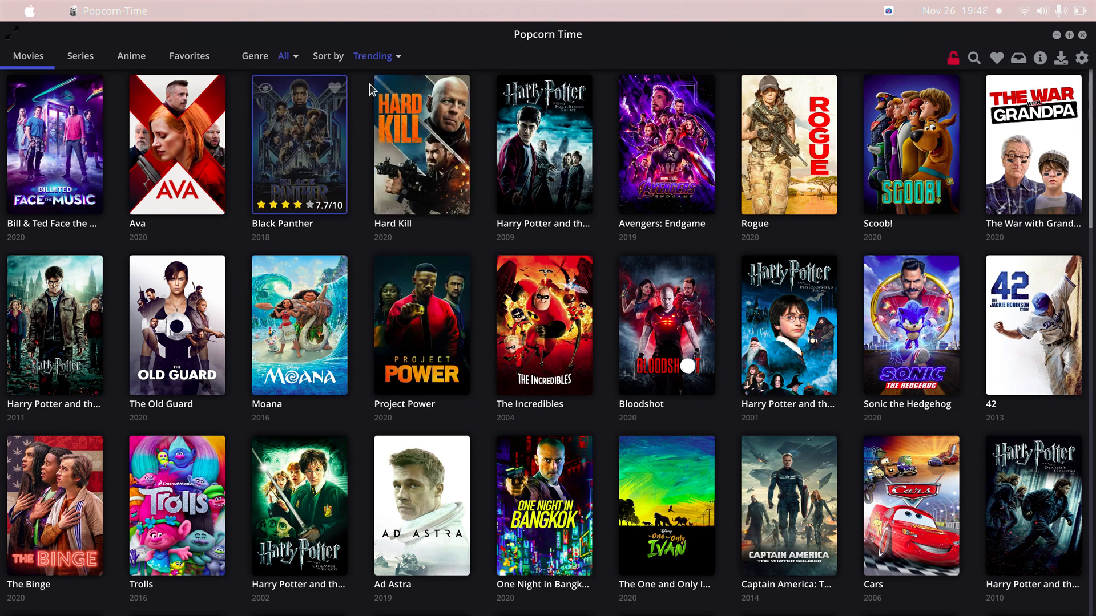
pyautogui.click(376, 56)
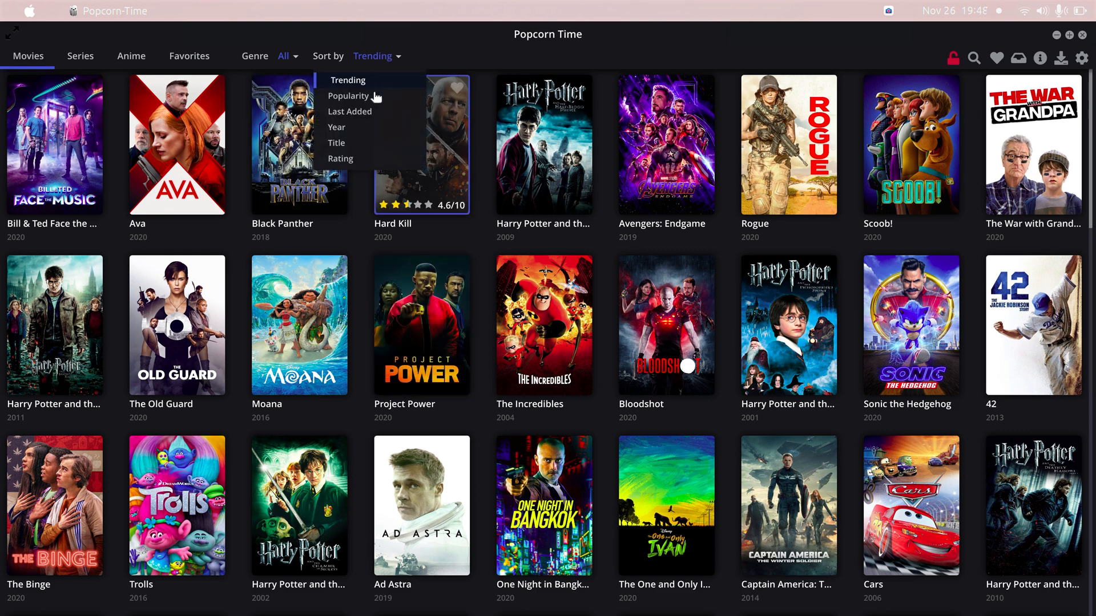
pyautogui.click(348, 96)
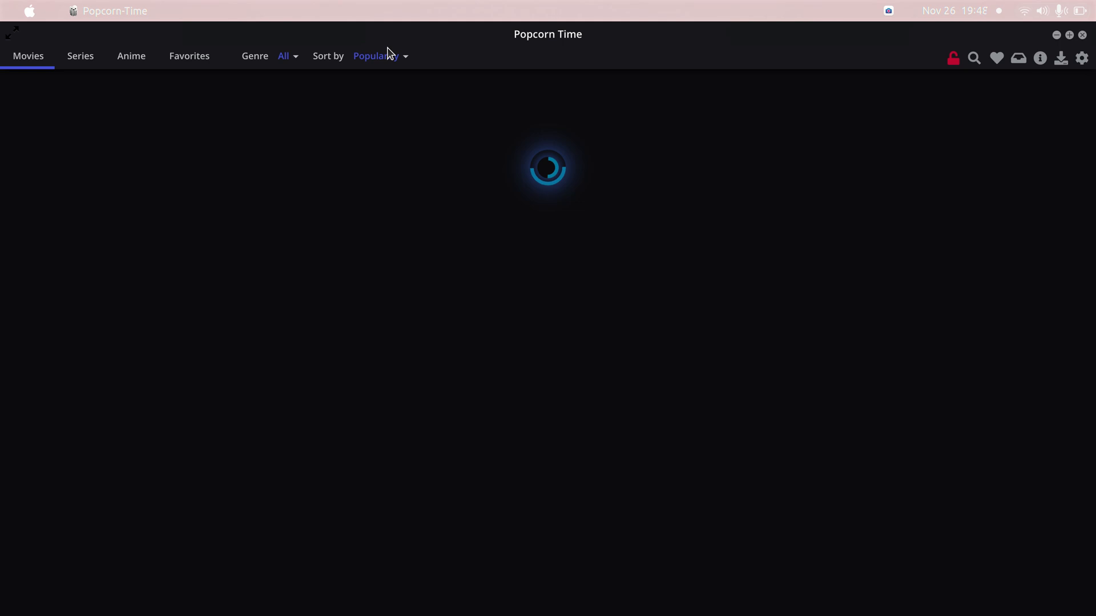
pyautogui.click(375, 56)
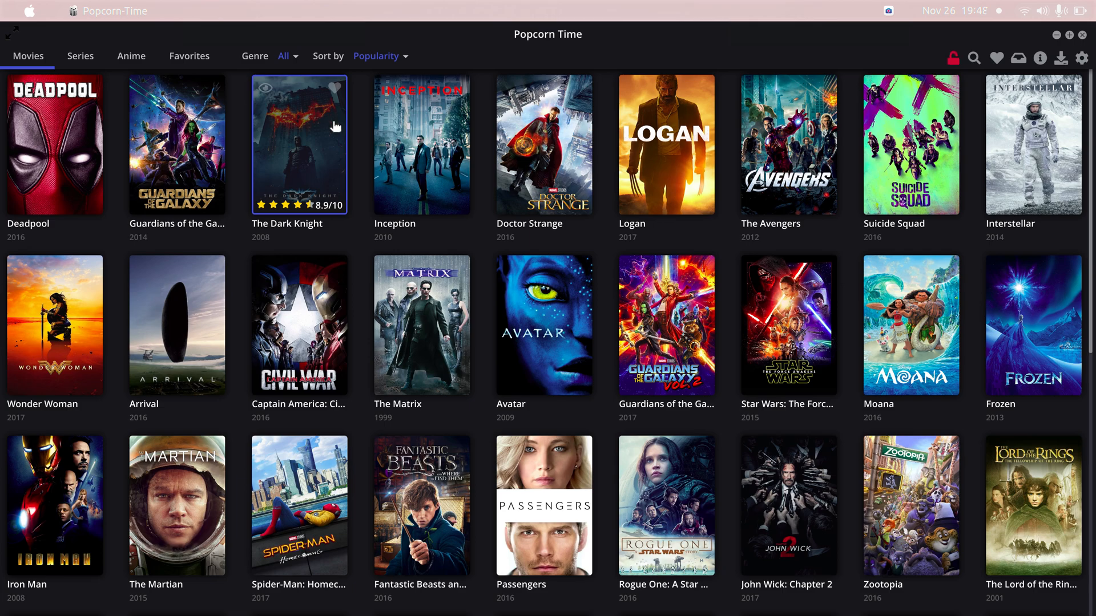
pyautogui.scroll(-3)
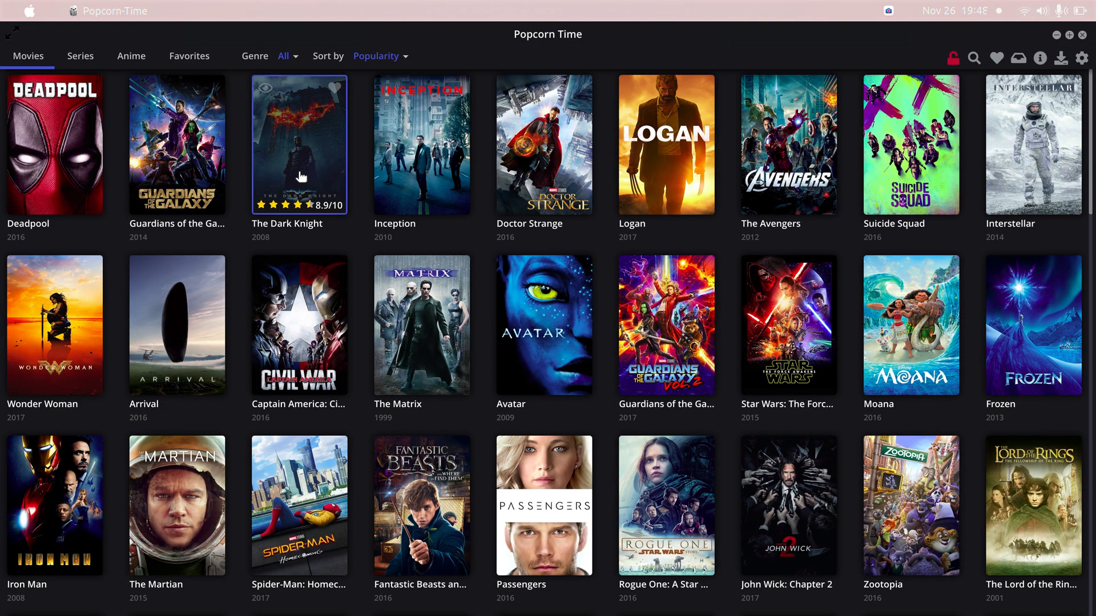
# Open The Dark Knight's details and send its magnet link to Transmission
pyautogui.click(298, 144)
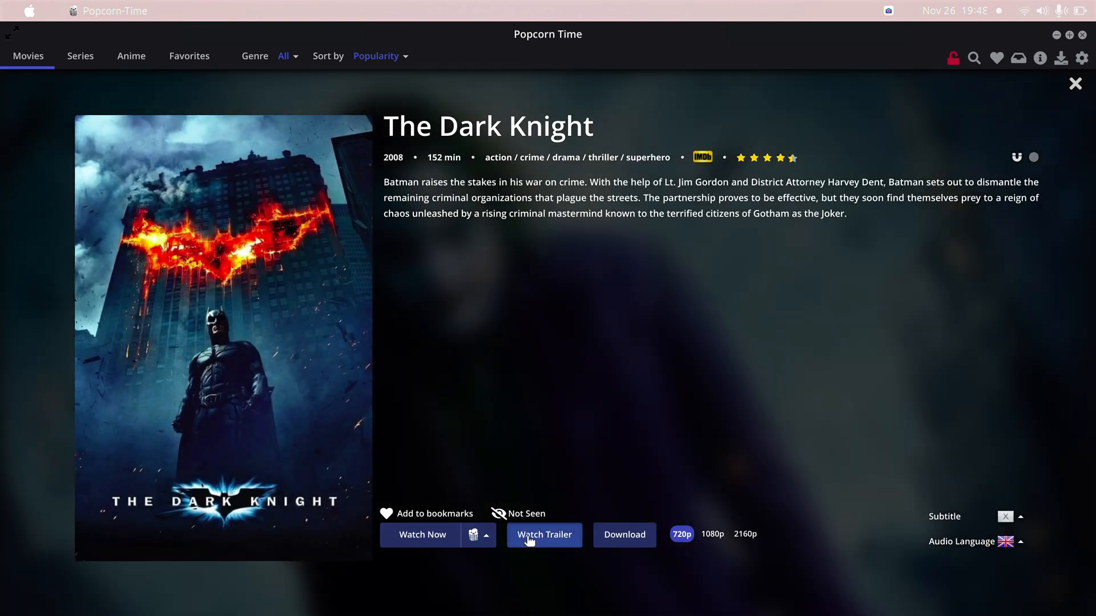
pyautogui.click(543, 534)
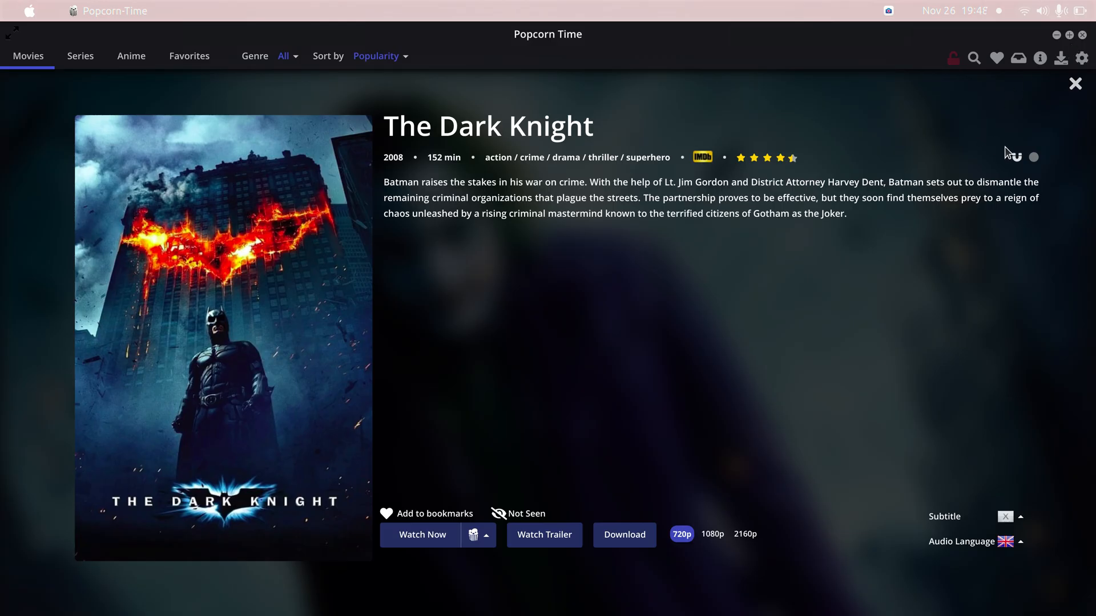
pyautogui.moveTo(967, 232)
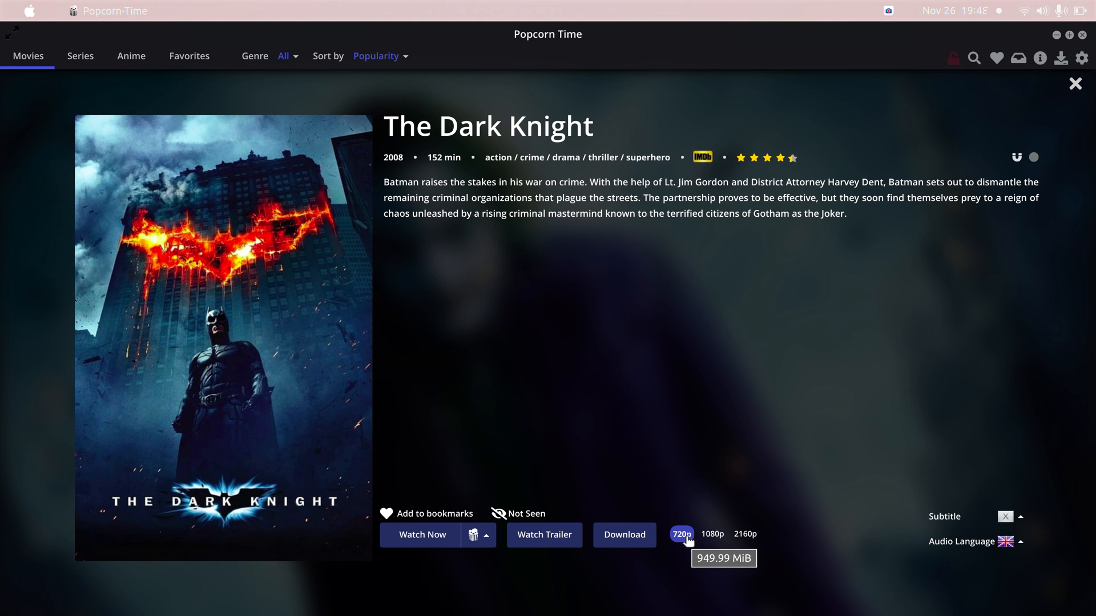
pyautogui.moveTo(712, 534)
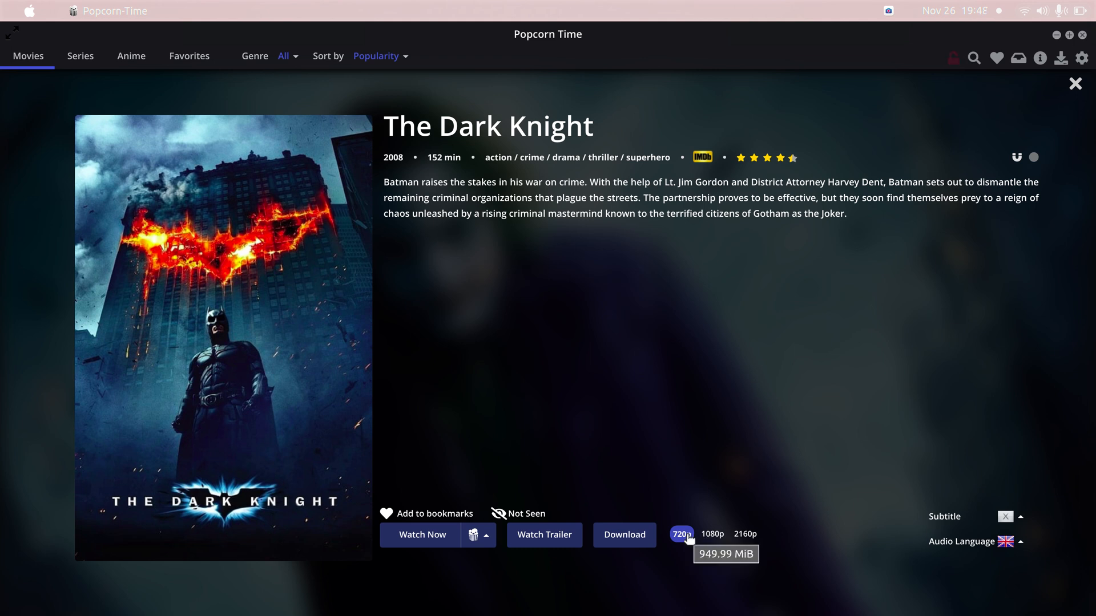
pyautogui.moveTo(712, 542)
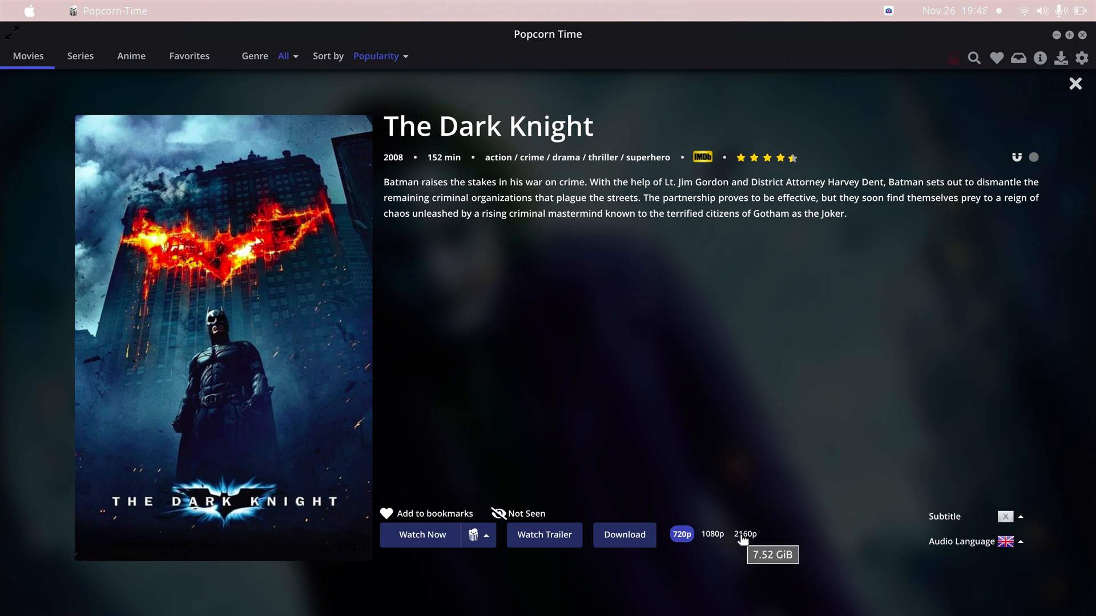
pyautogui.moveTo(1017, 169)
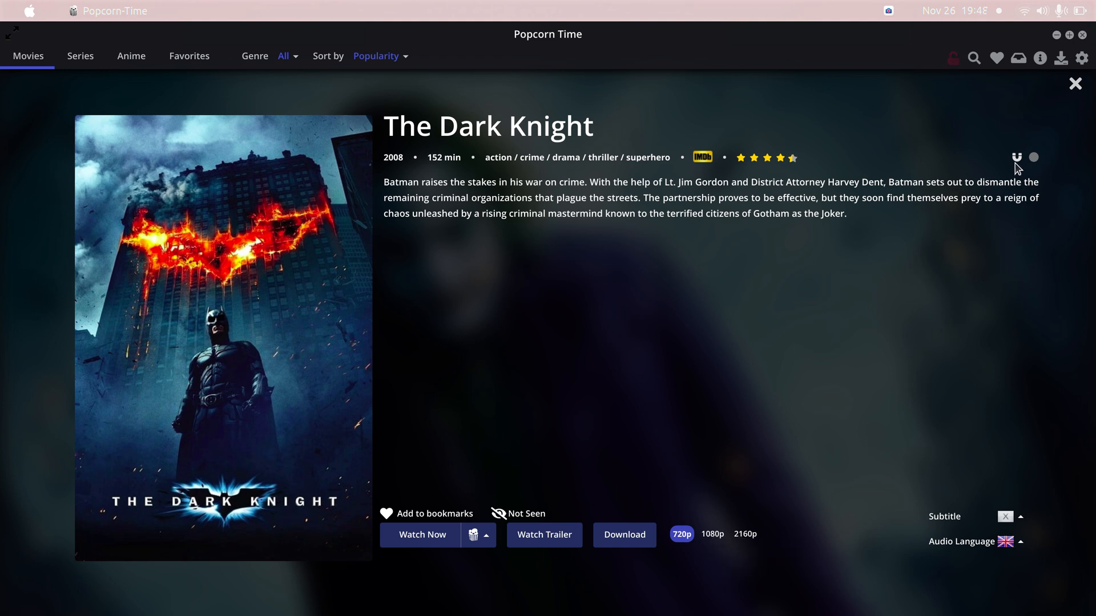
pyautogui.moveTo(1017, 158)
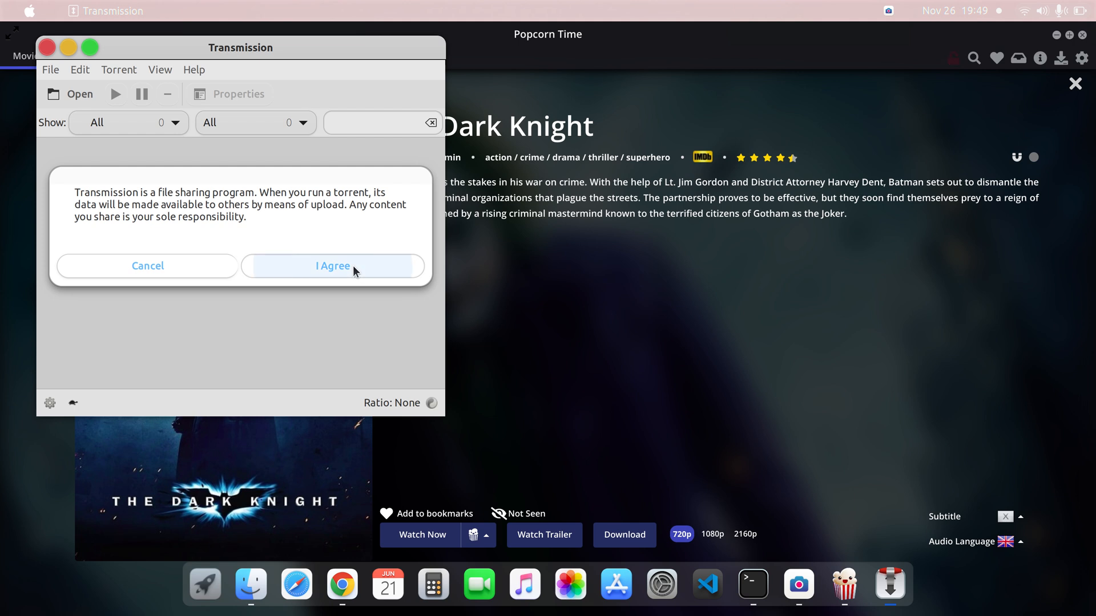
# Accept the disclaimer, add The Dark Knight torrent with defaults, pause it and quit Transmission now
pyautogui.click(332, 266)
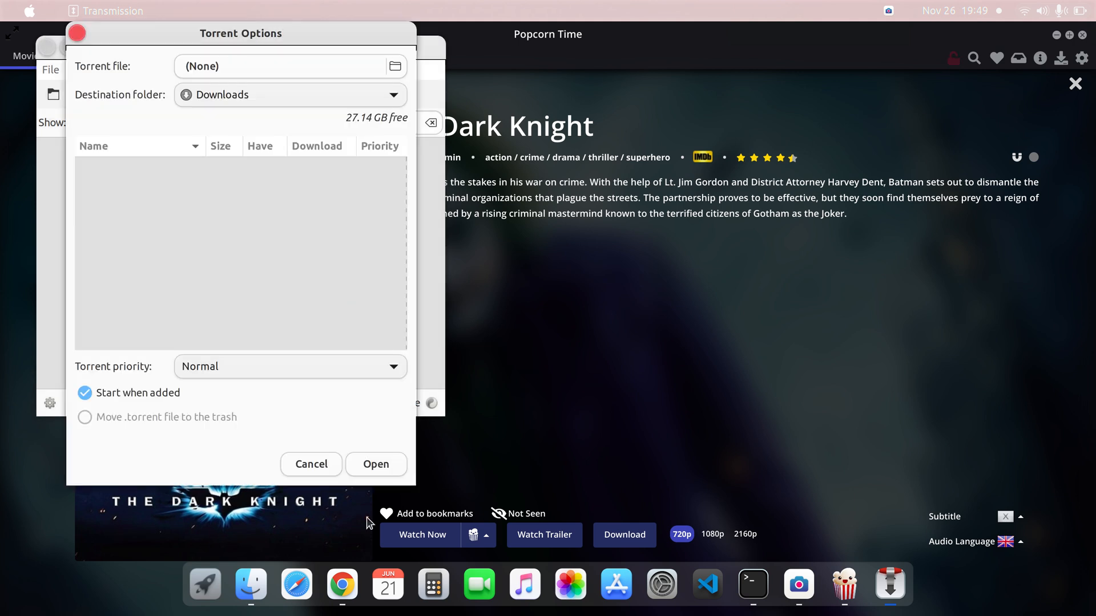
pyautogui.click(375, 464)
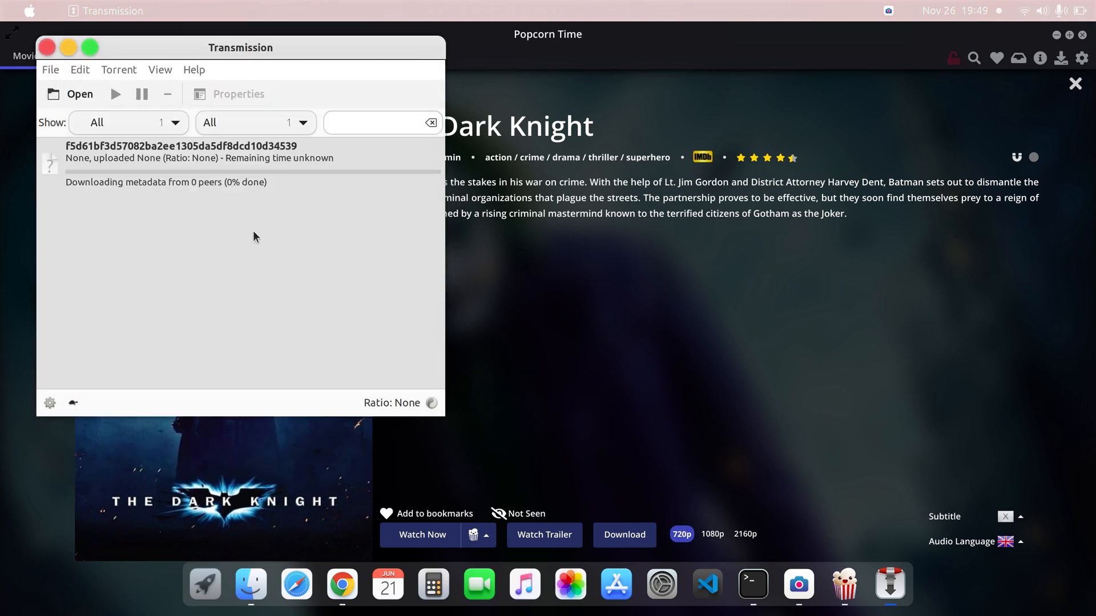
pyautogui.click(210, 151)
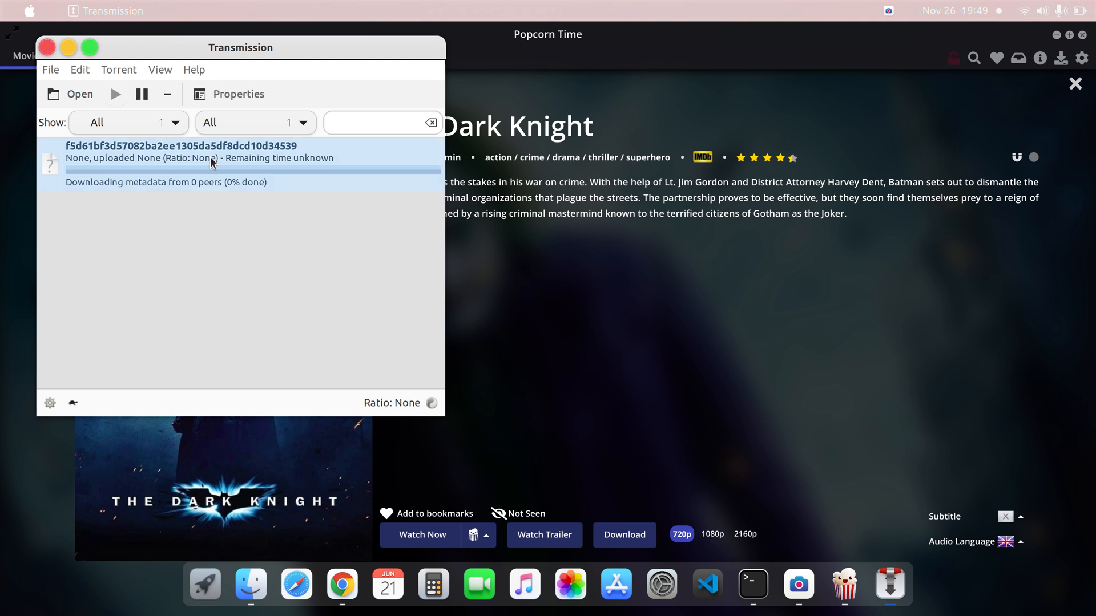
pyautogui.moveTo(141, 95)
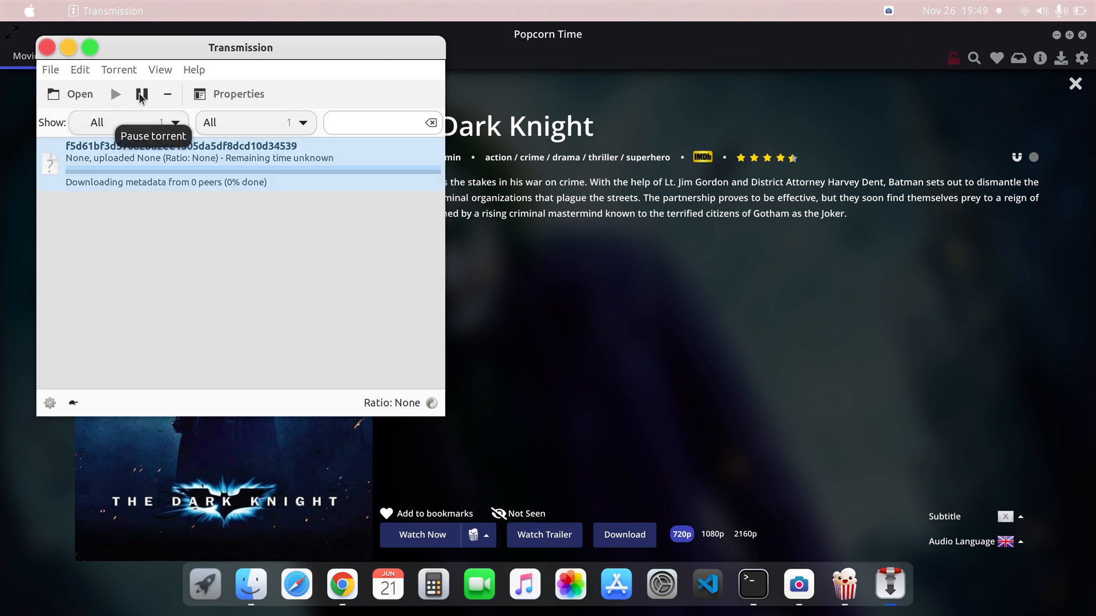
pyautogui.click(142, 94)
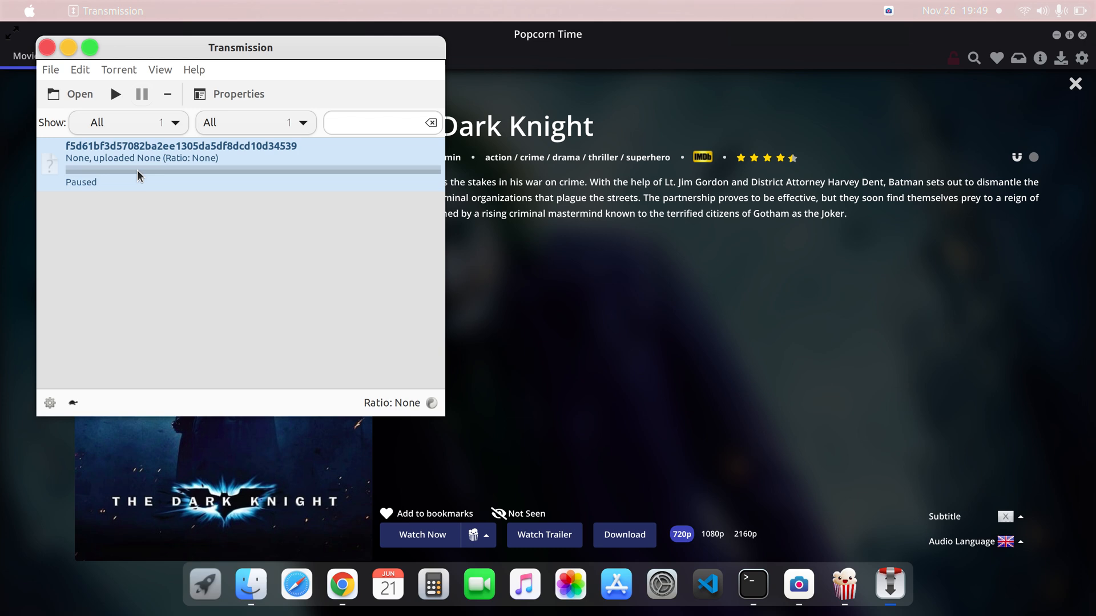
pyautogui.click(47, 48)
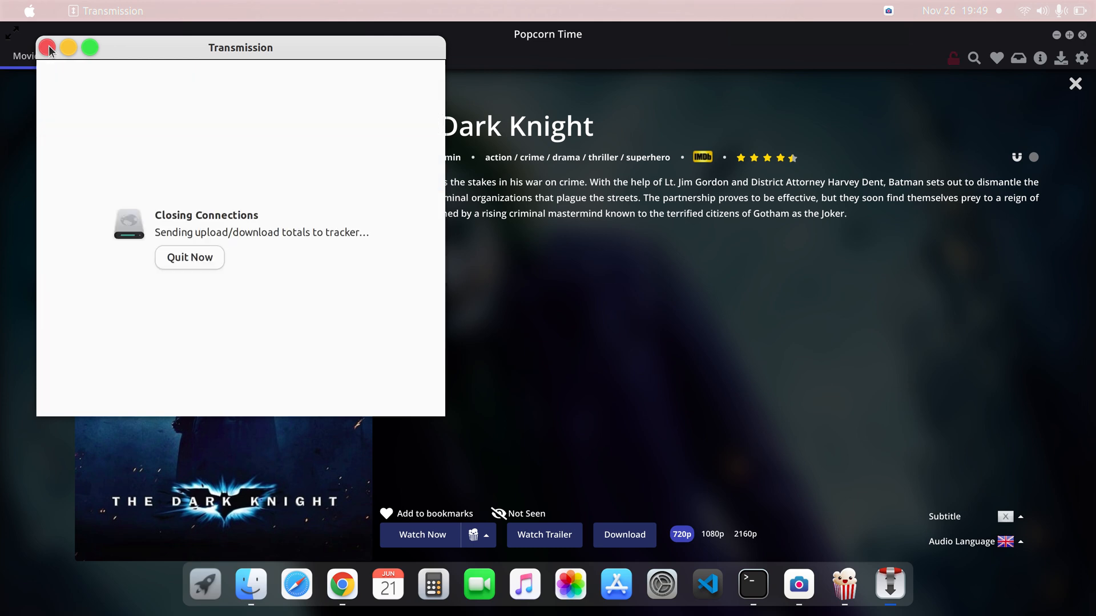
pyautogui.click(49, 48)
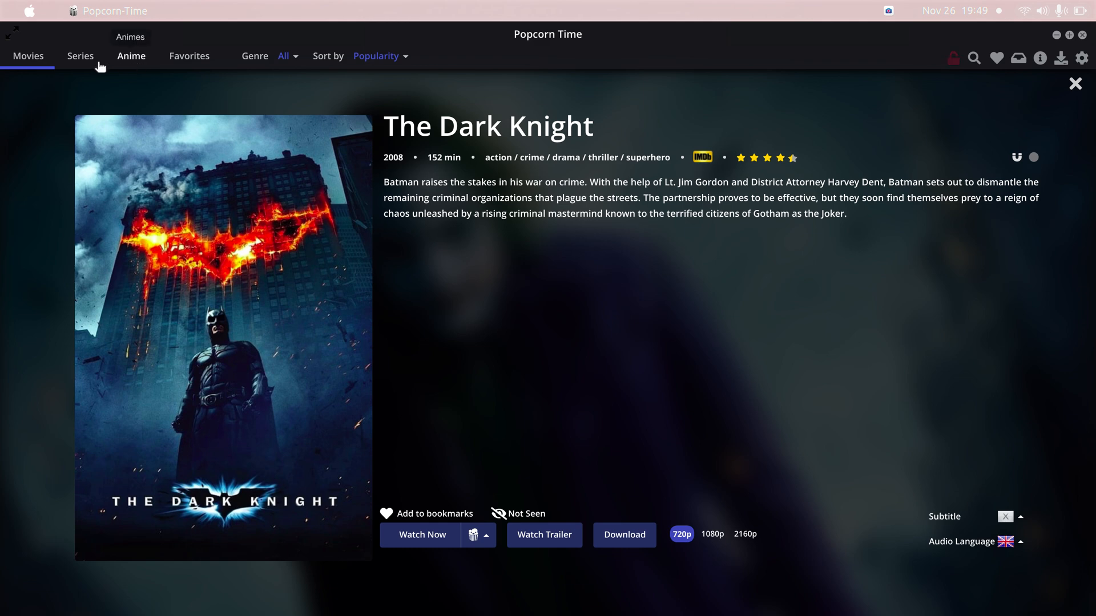
# View Star Trek: Discovery's Season 2 and 3 episode lists in Series, then close its details
pyautogui.click(80, 56)
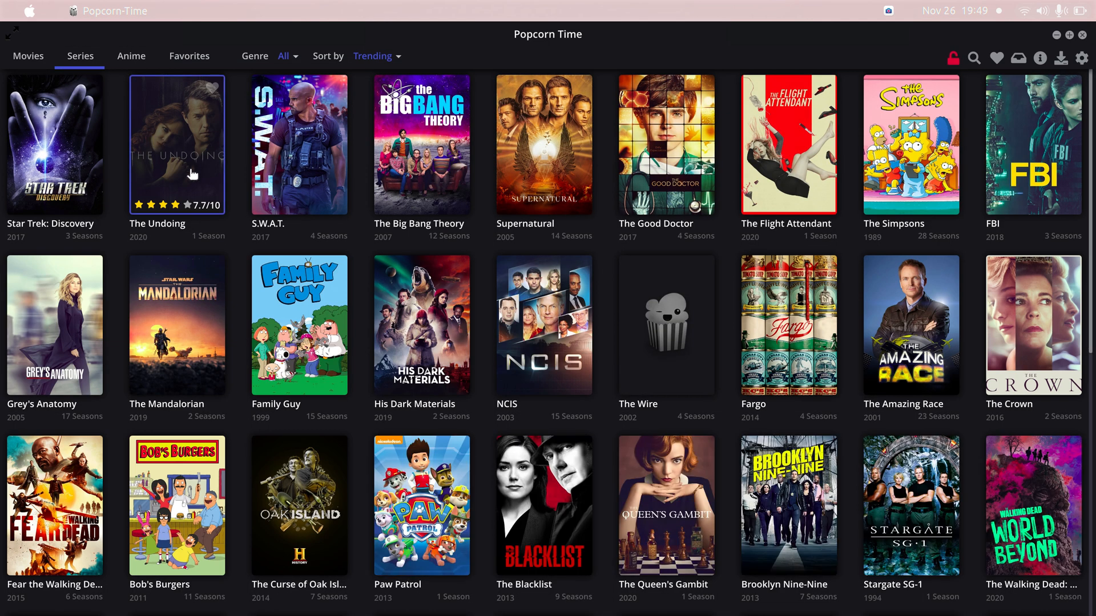
pyautogui.moveTo(54, 161)
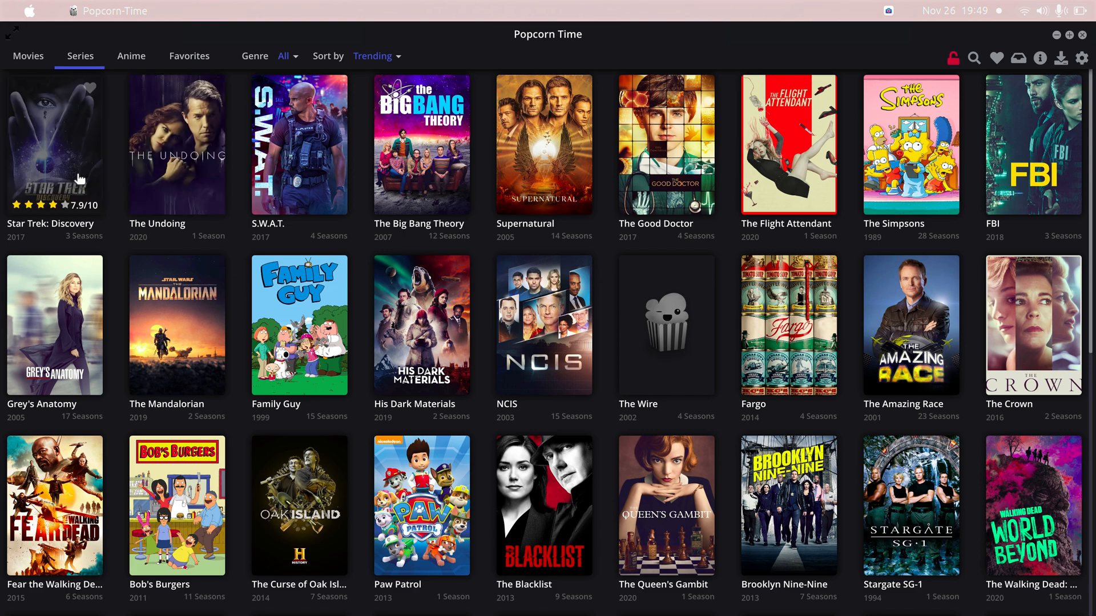
pyautogui.click(53, 144)
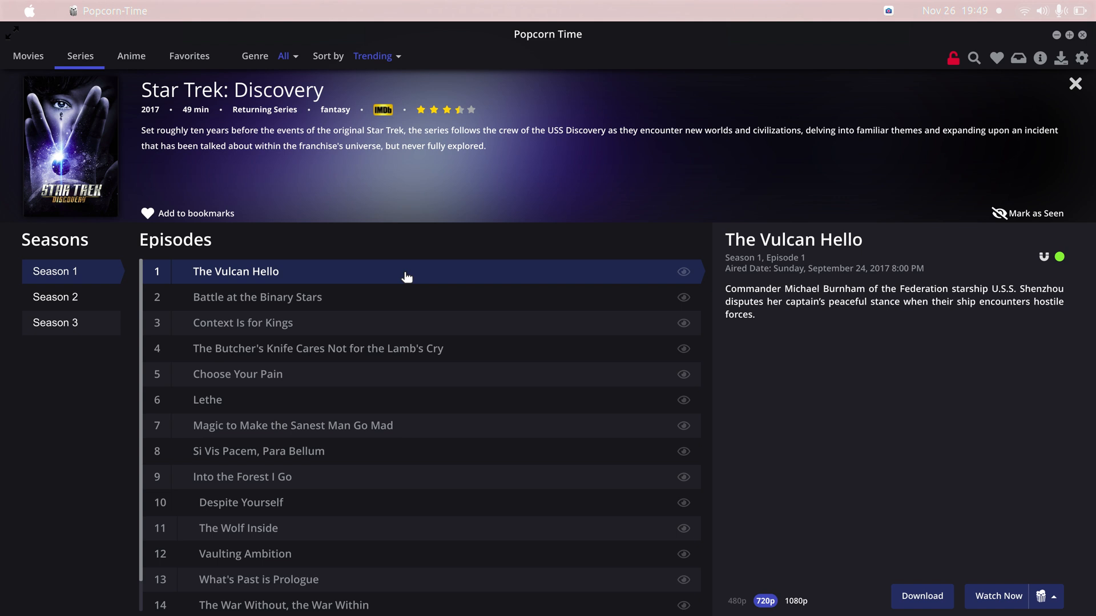
pyautogui.click(55, 296)
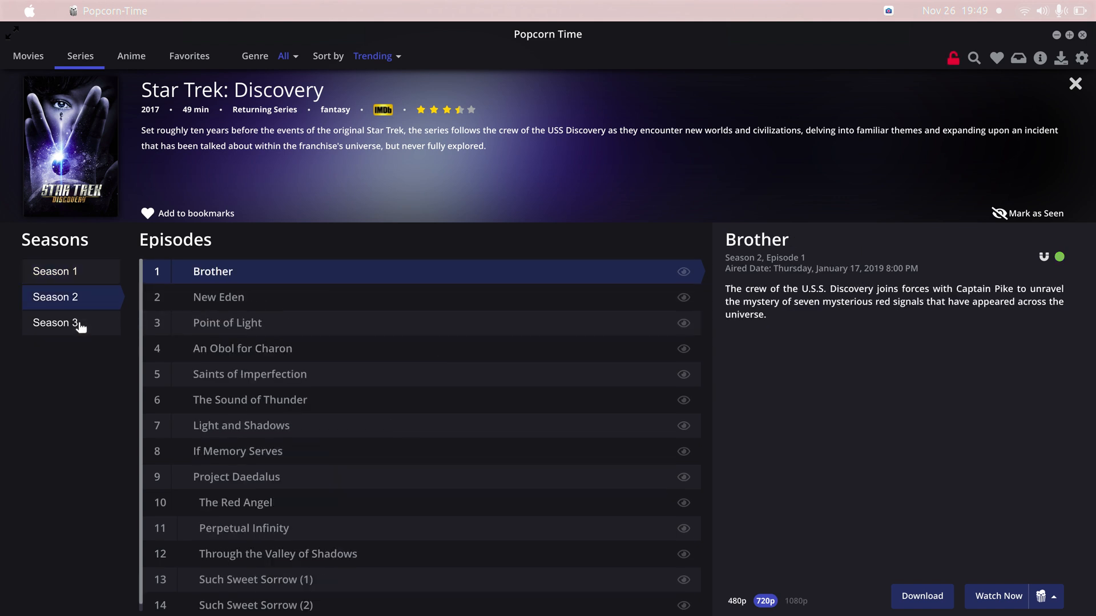
pyautogui.click(55, 321)
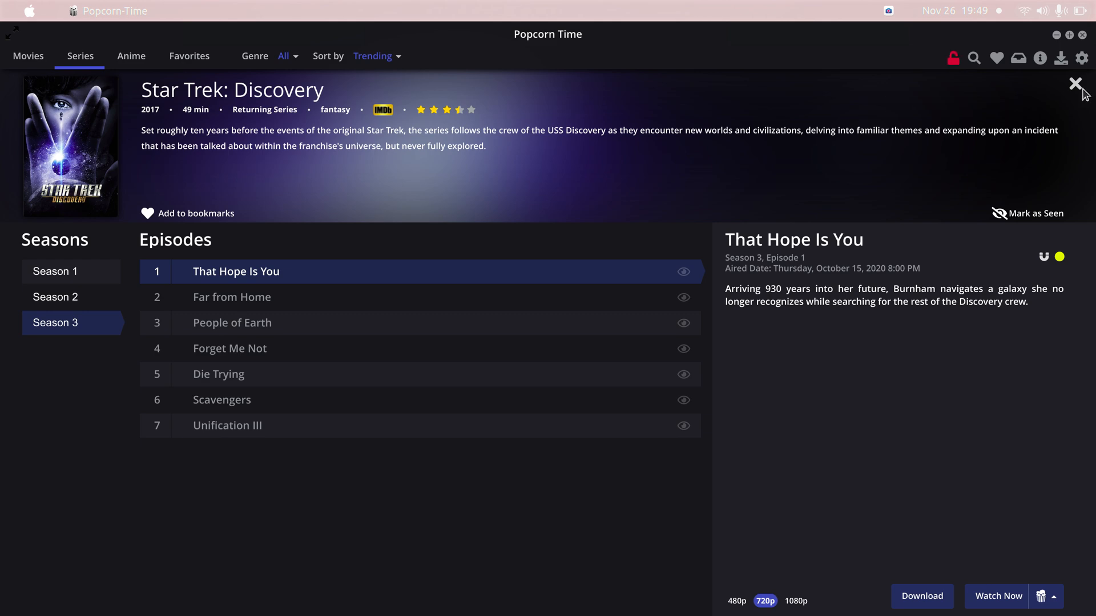
pyautogui.click(1076, 83)
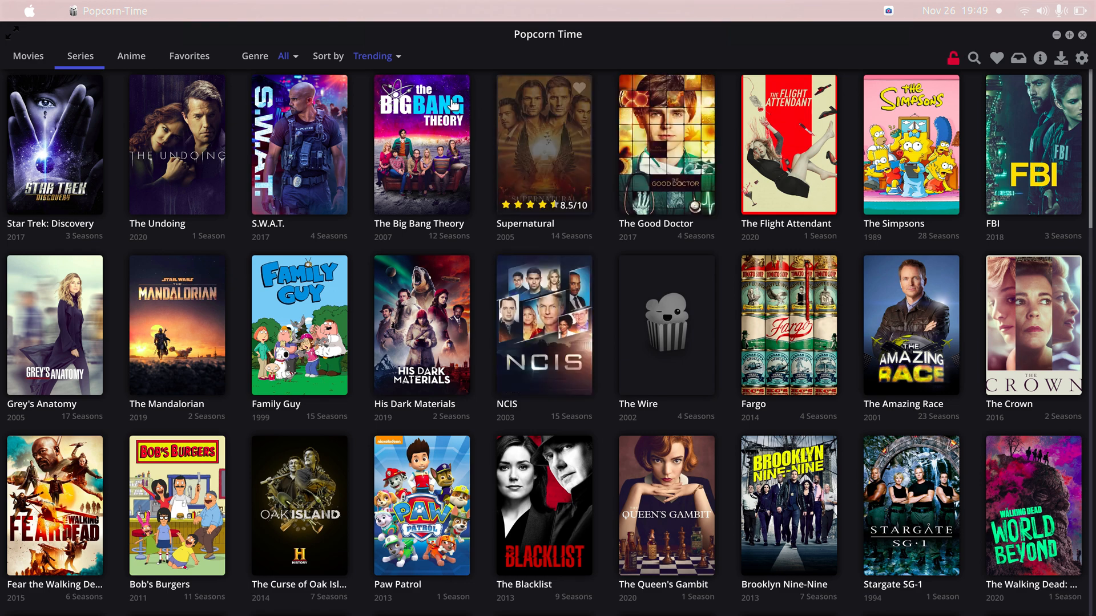
# Switch to the Anime catalogue and open Attack on Titan's episode list
pyautogui.click(130, 56)
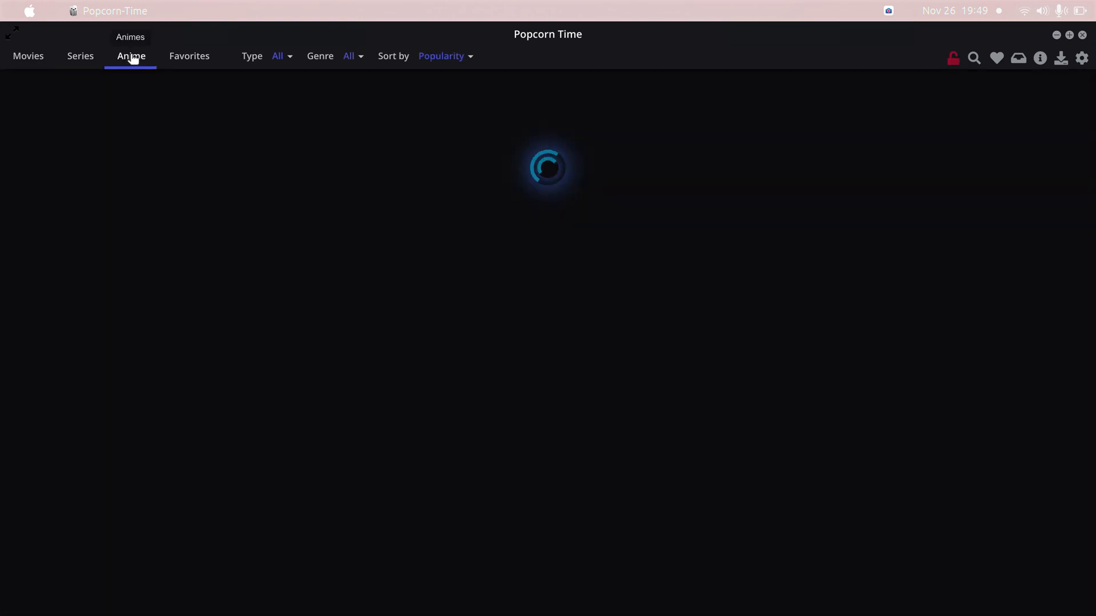
pyautogui.click(130, 56)
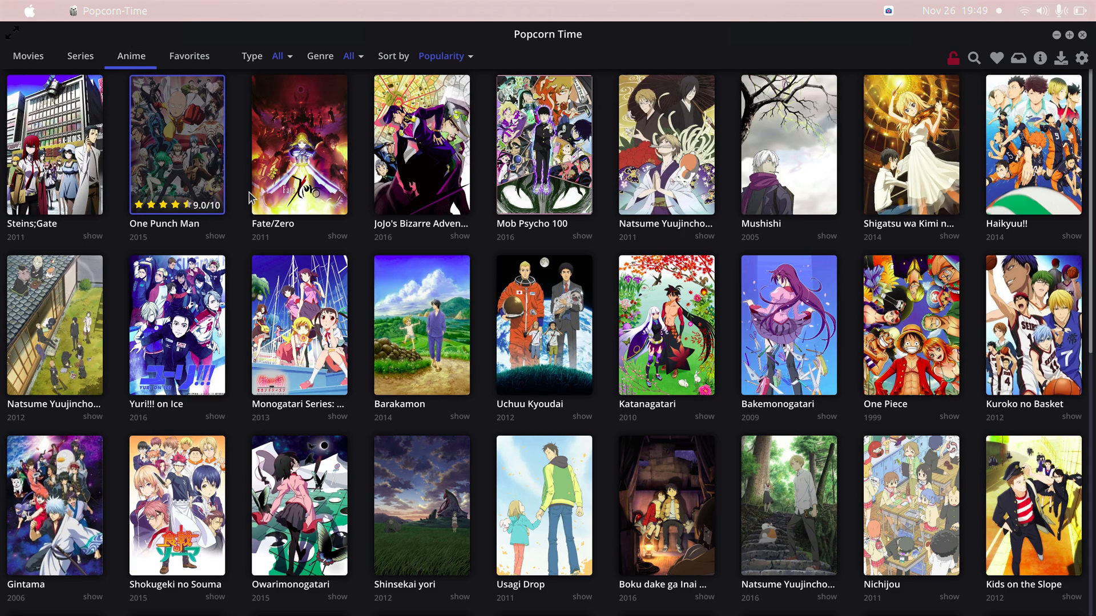
pyautogui.scroll(-3)
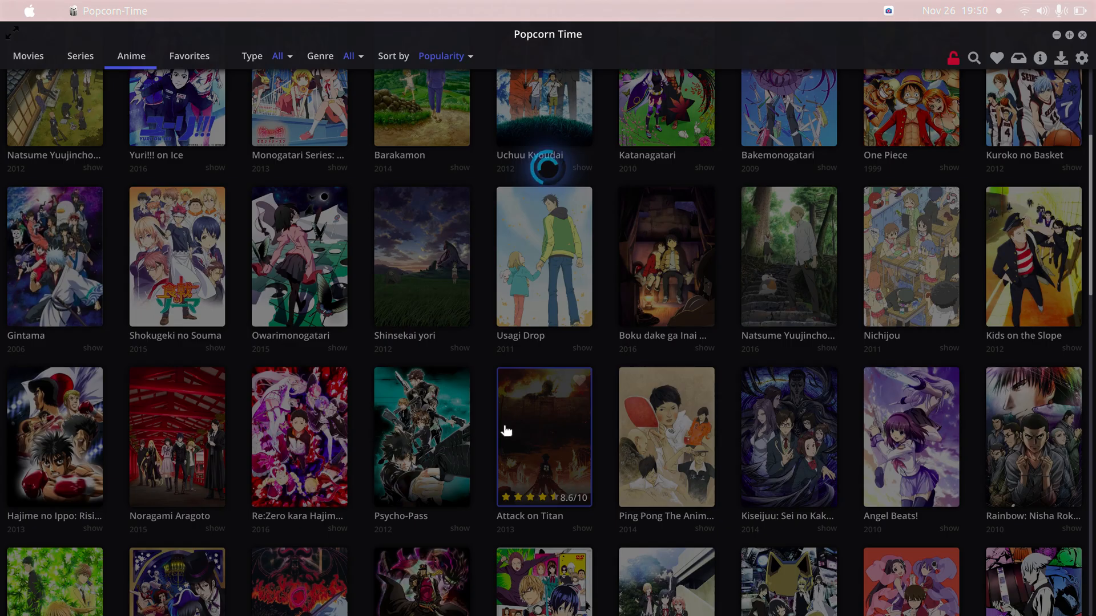
pyautogui.click(543, 436)
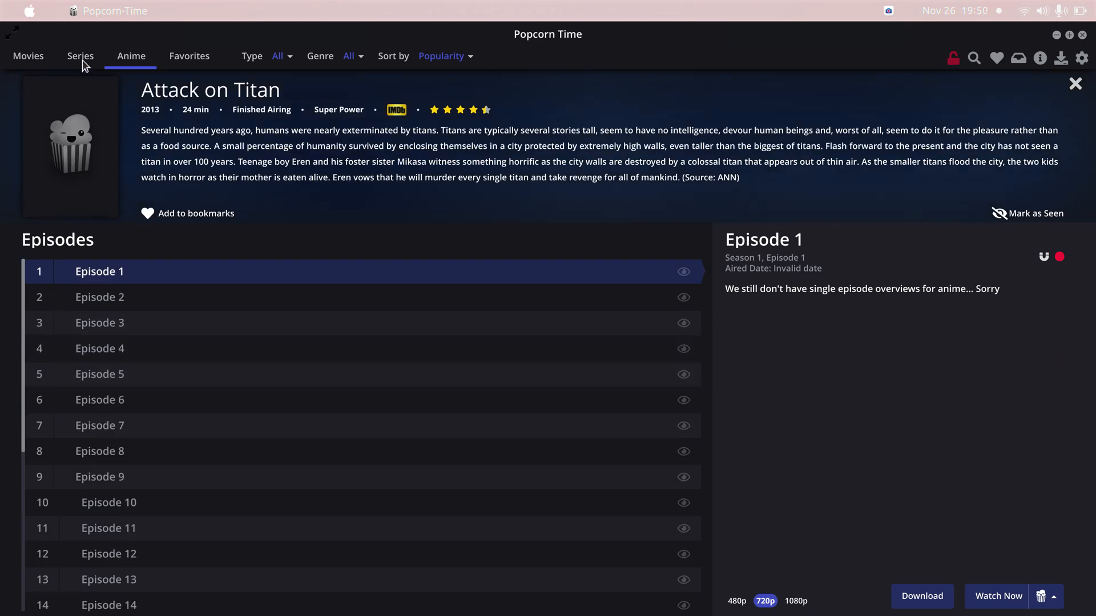
# Flip through the Series and Movies catalogues and land back on Anime
pyautogui.click(80, 56)
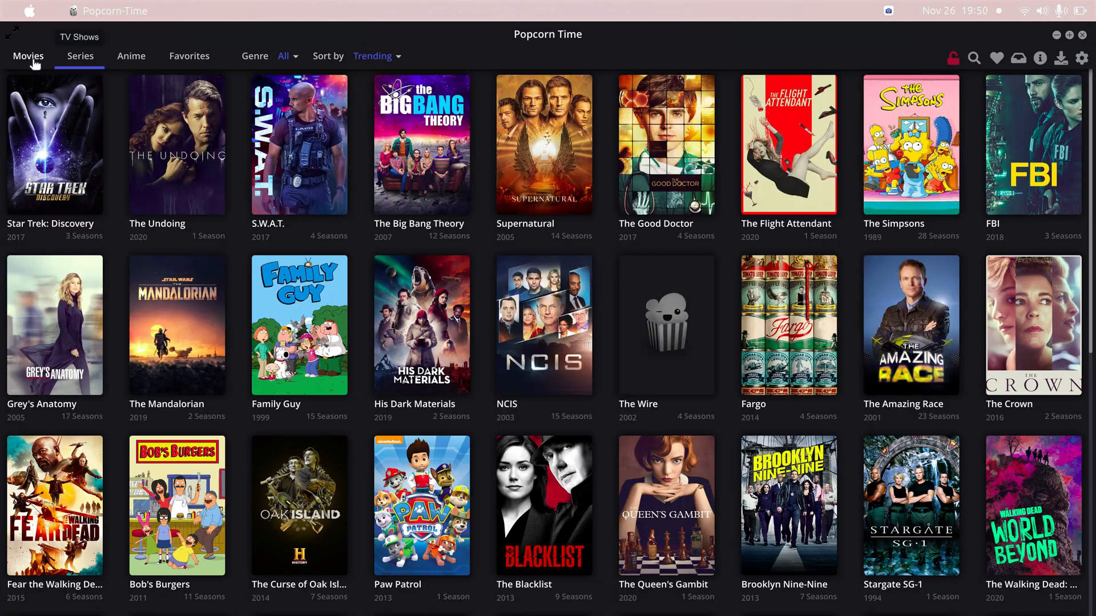
pyautogui.click(27, 56)
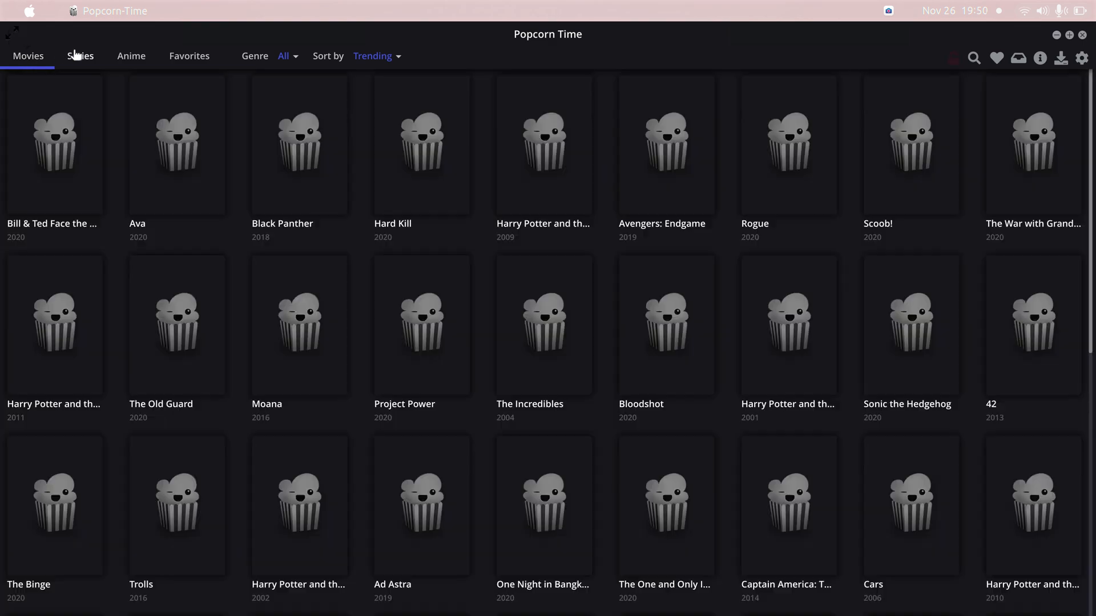
pyautogui.click(130, 56)
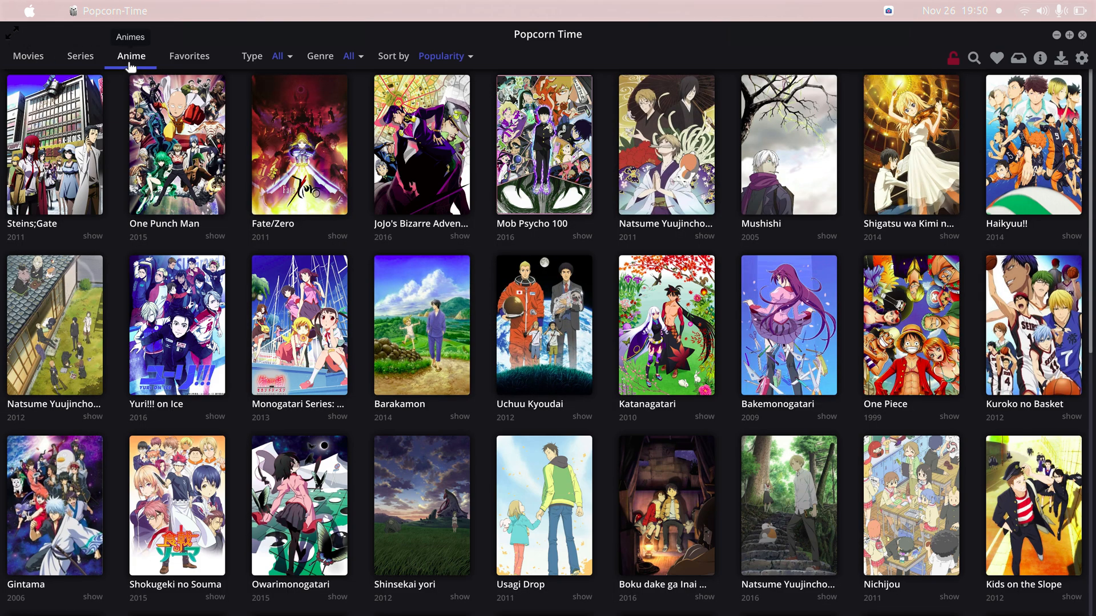
pyautogui.moveTo(175, 143)
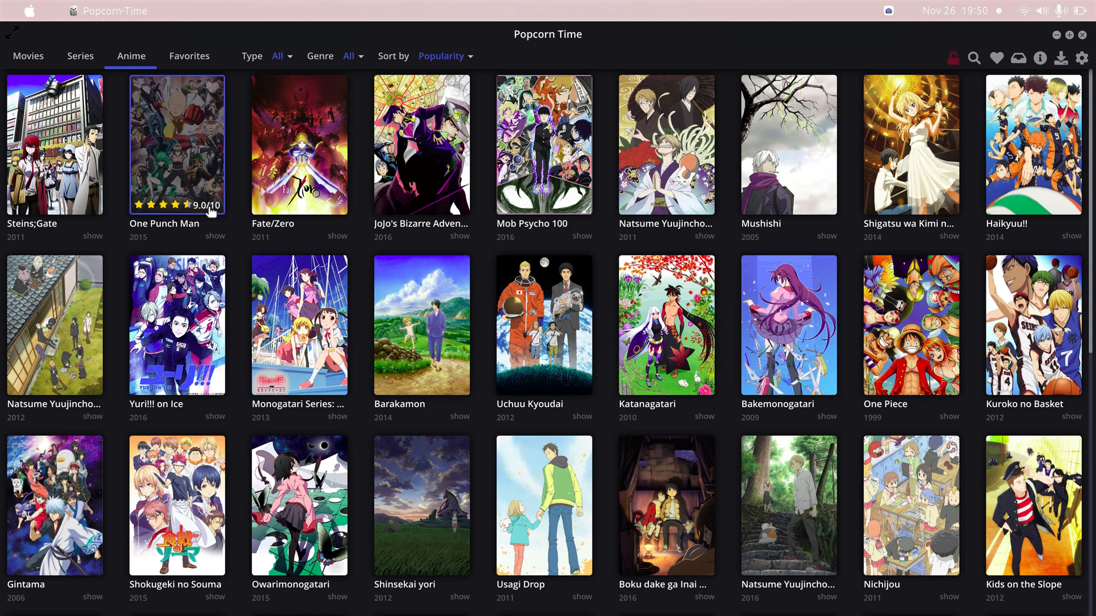